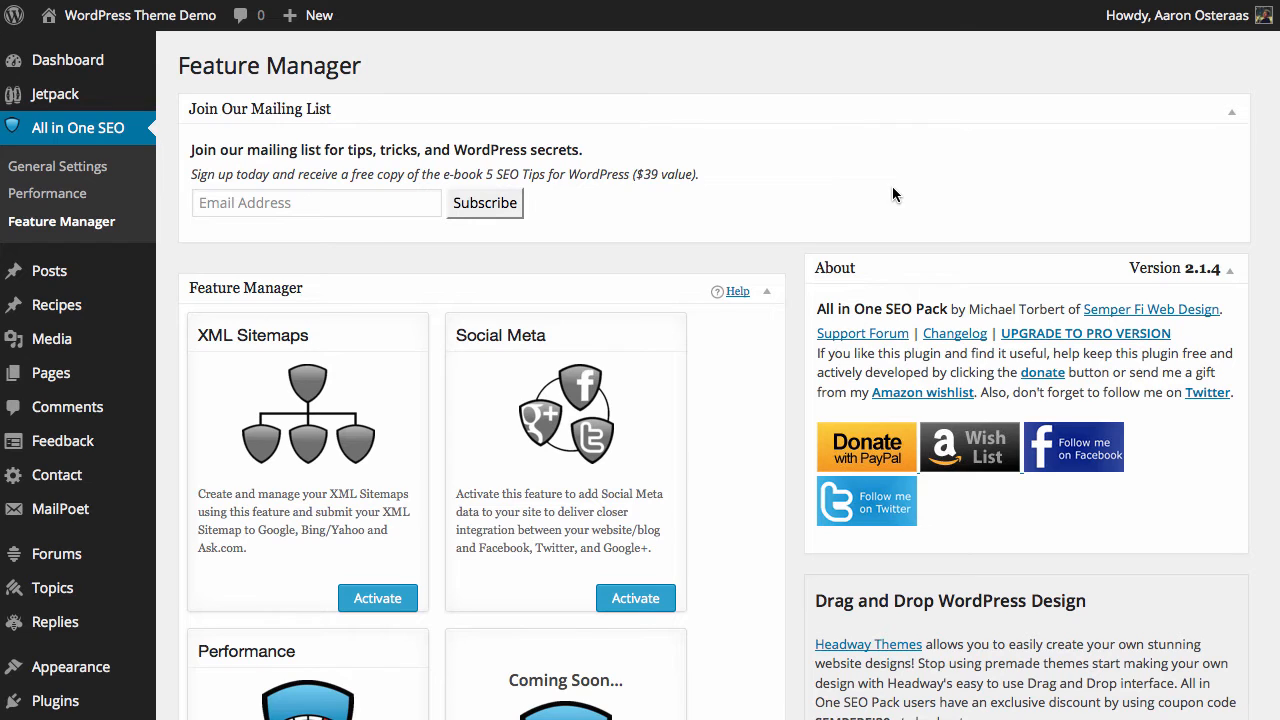
mouse_move(528, 192)
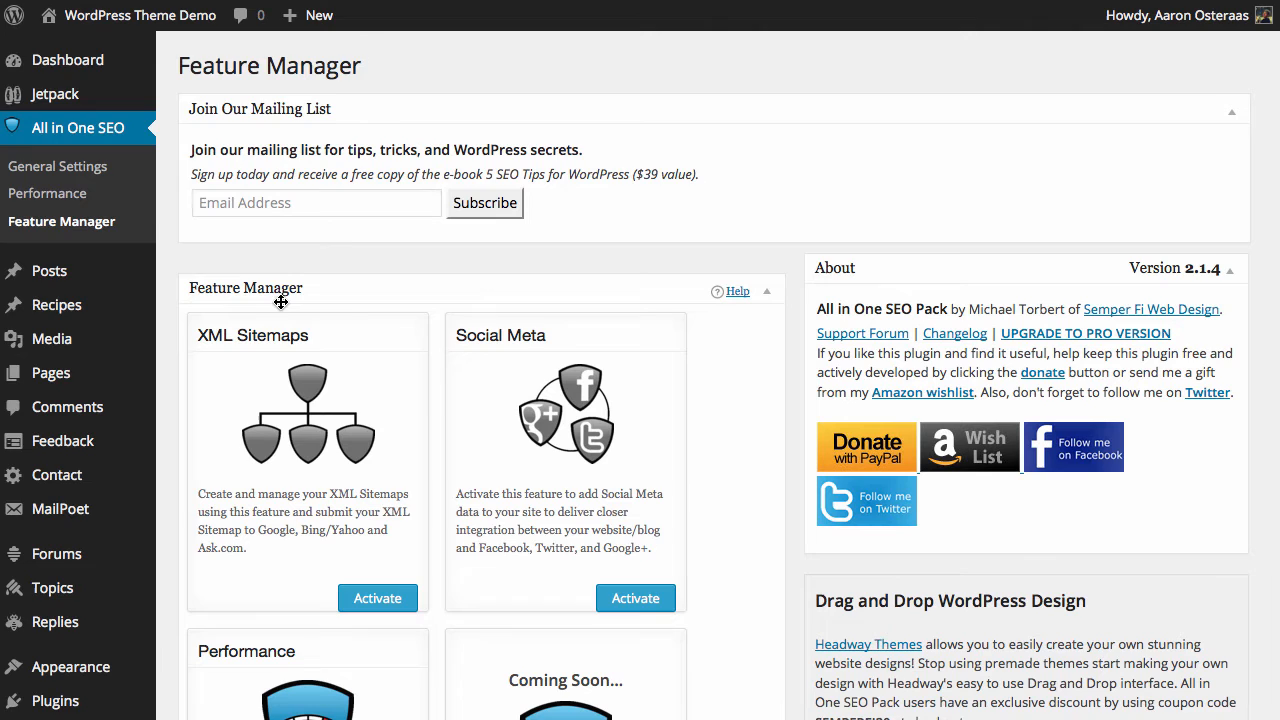
- Activate the XML Sitemaps feature from the All in One SEO Feature Manager
scroll("down", 3)
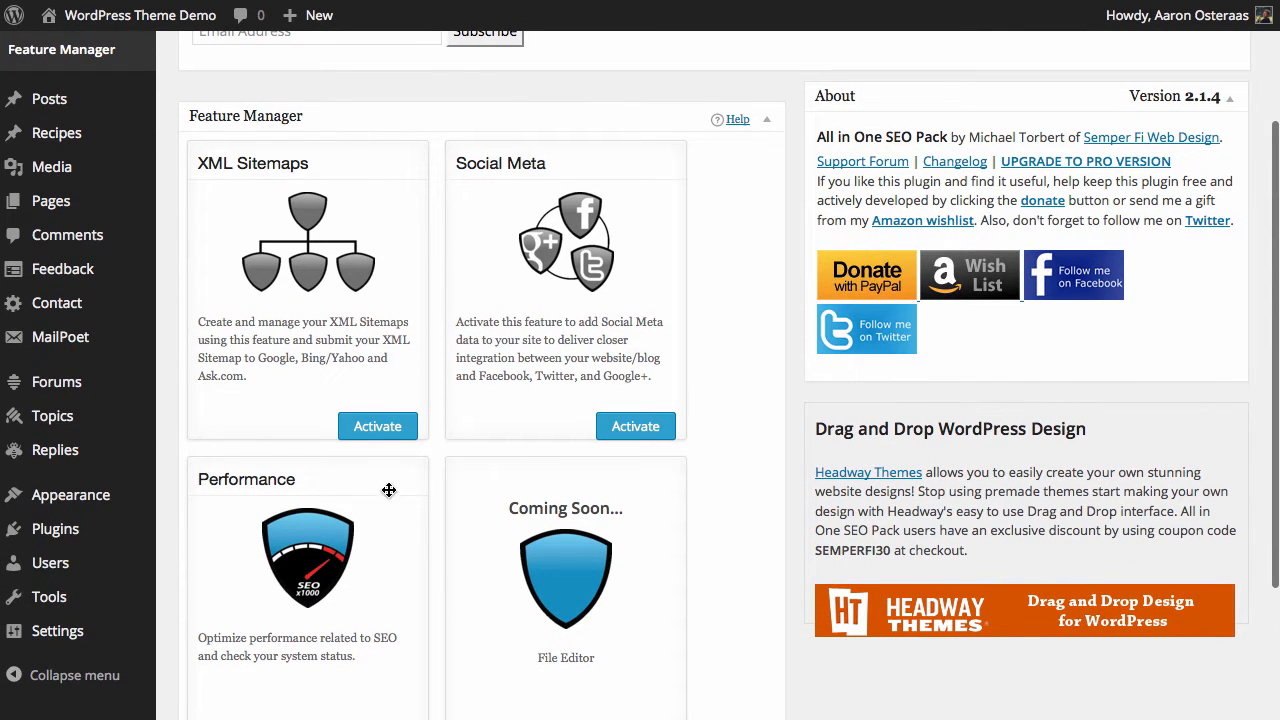
left_click(376, 426)
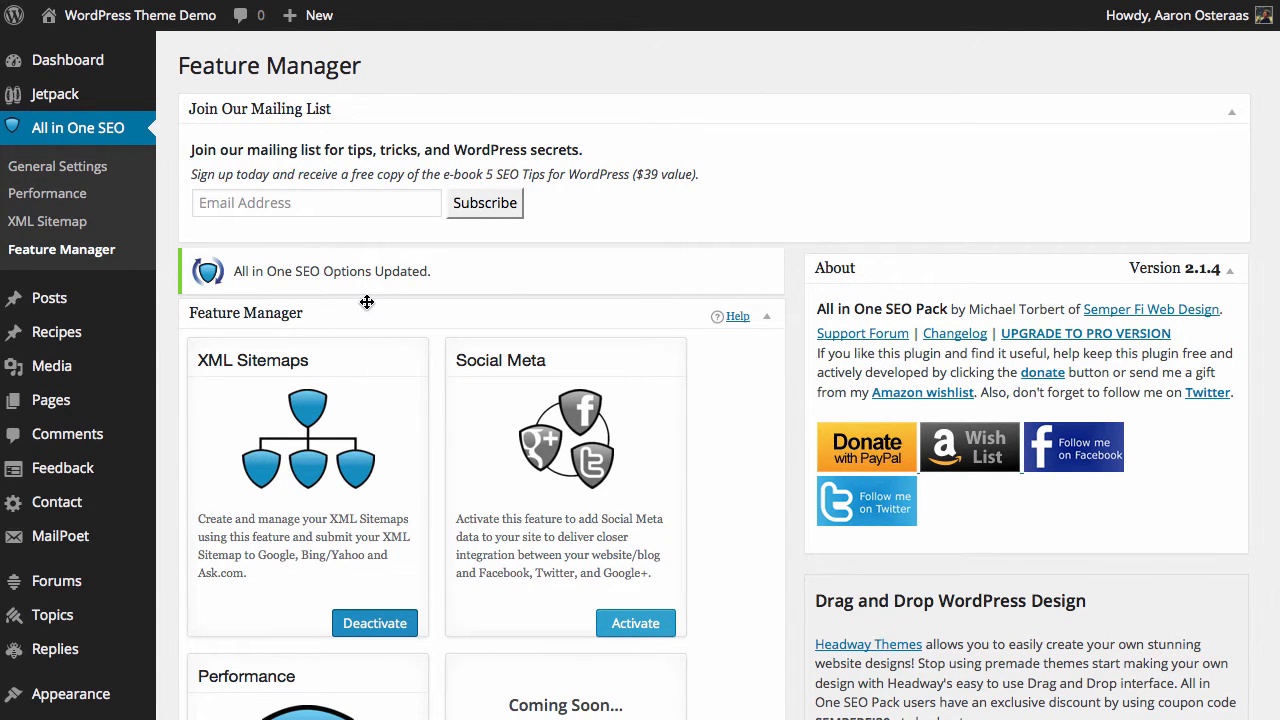
mouse_move(60, 248)
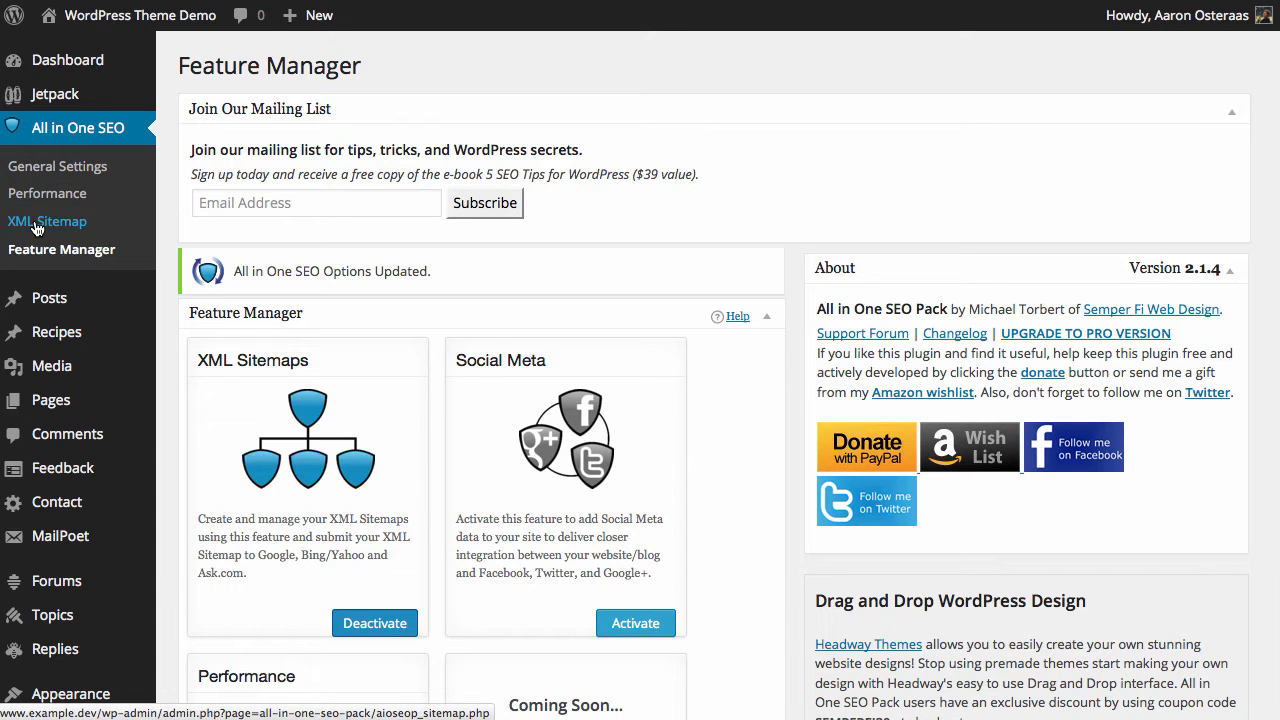
- Go to the All in One SEO XML Sitemap settings and focus the Filename Prefix field
left_click(48, 220)
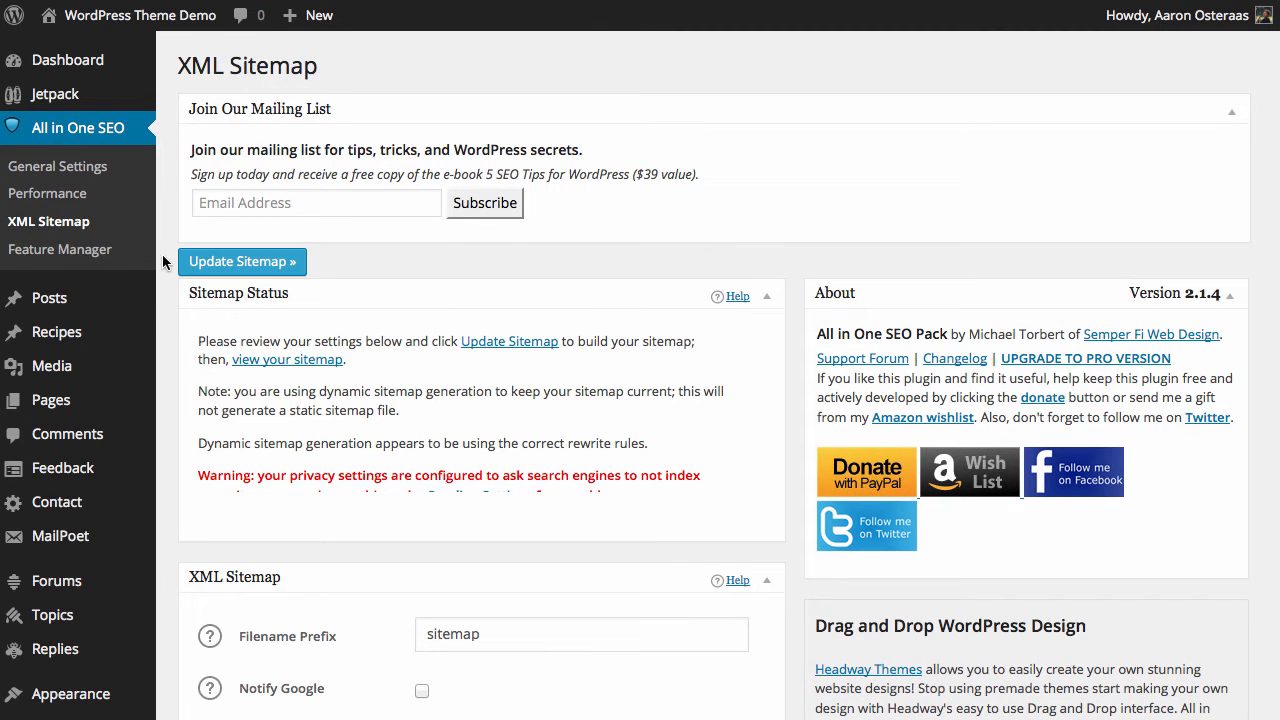
scroll("down", 3)
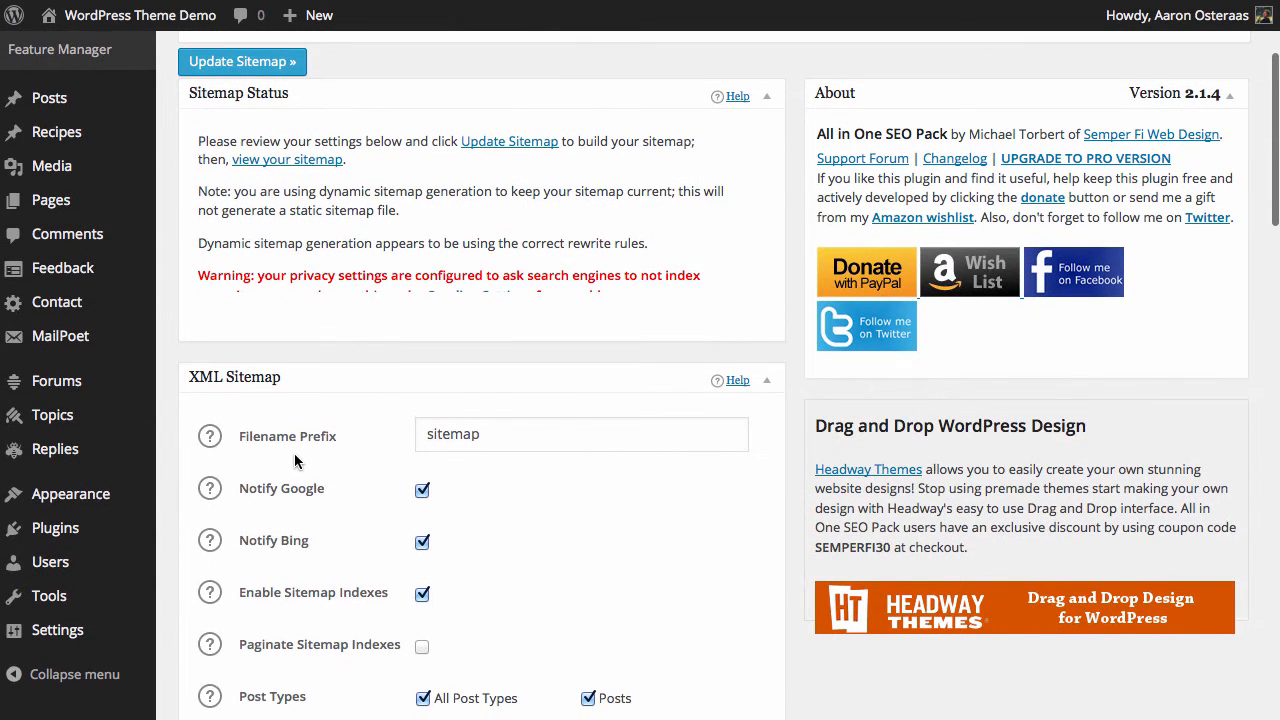
left_click(580, 434)
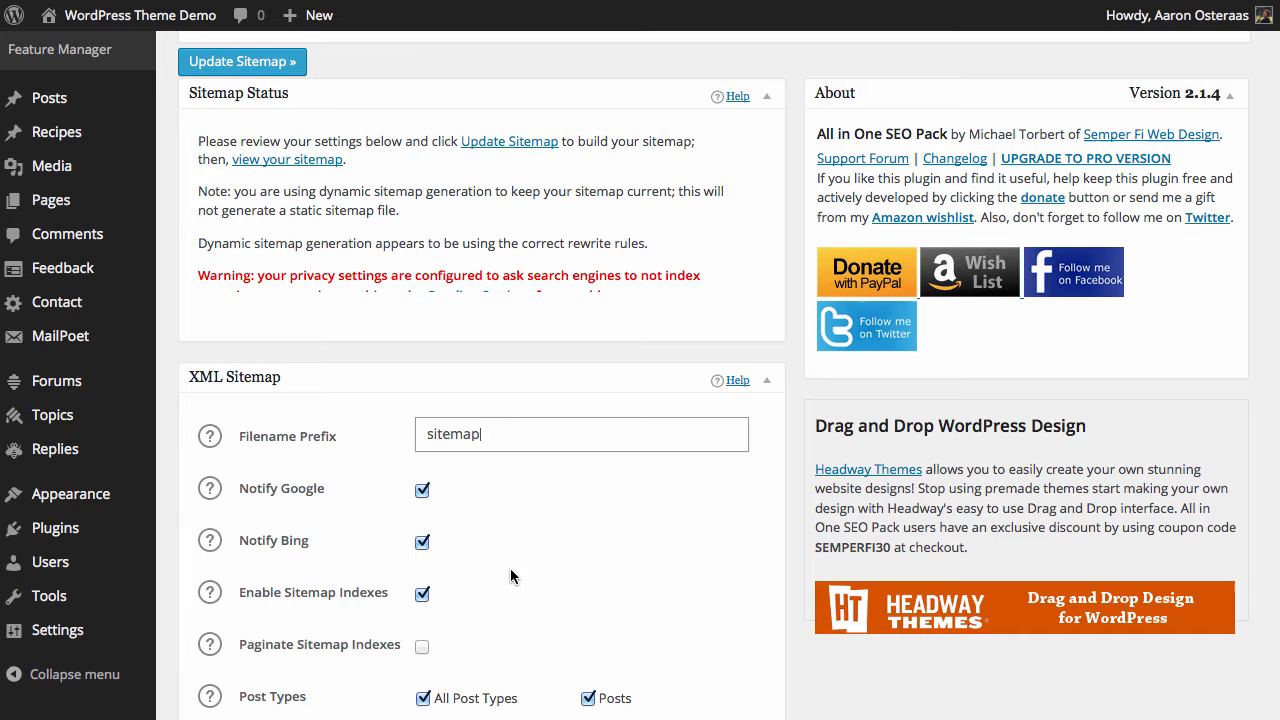
scroll("down", 3)
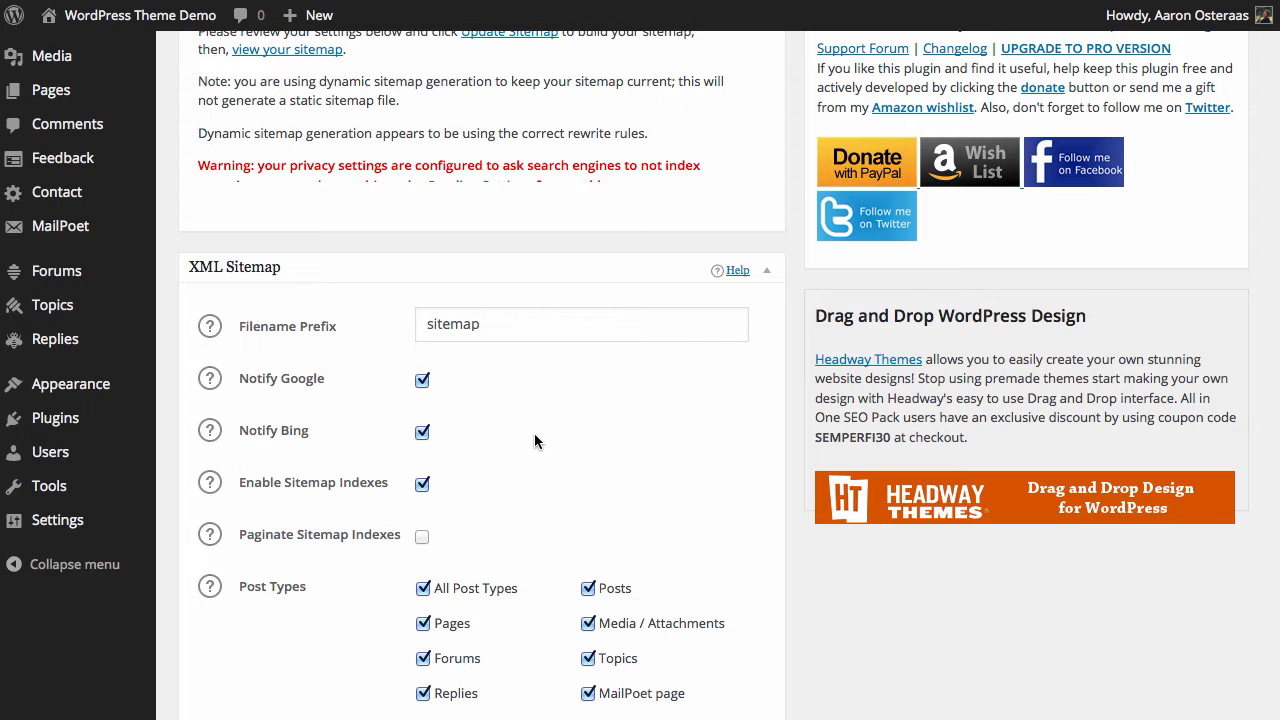
scroll("down", 3)
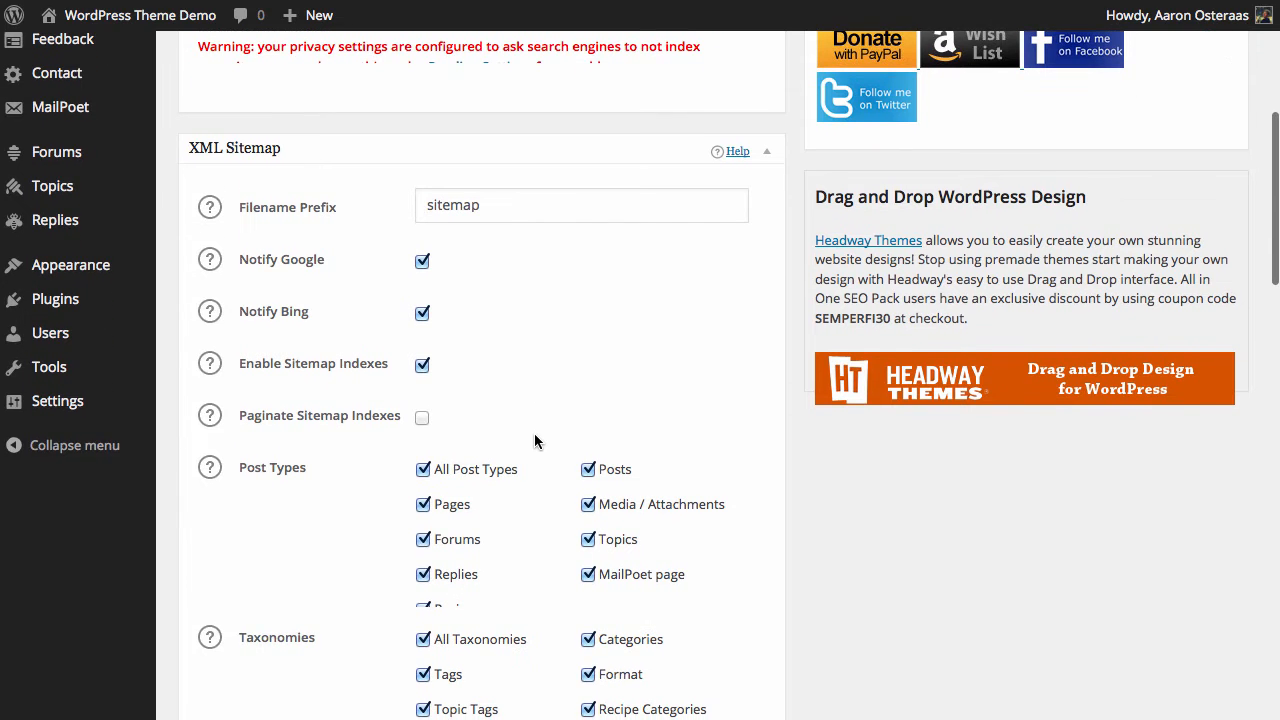
mouse_move(632, 394)
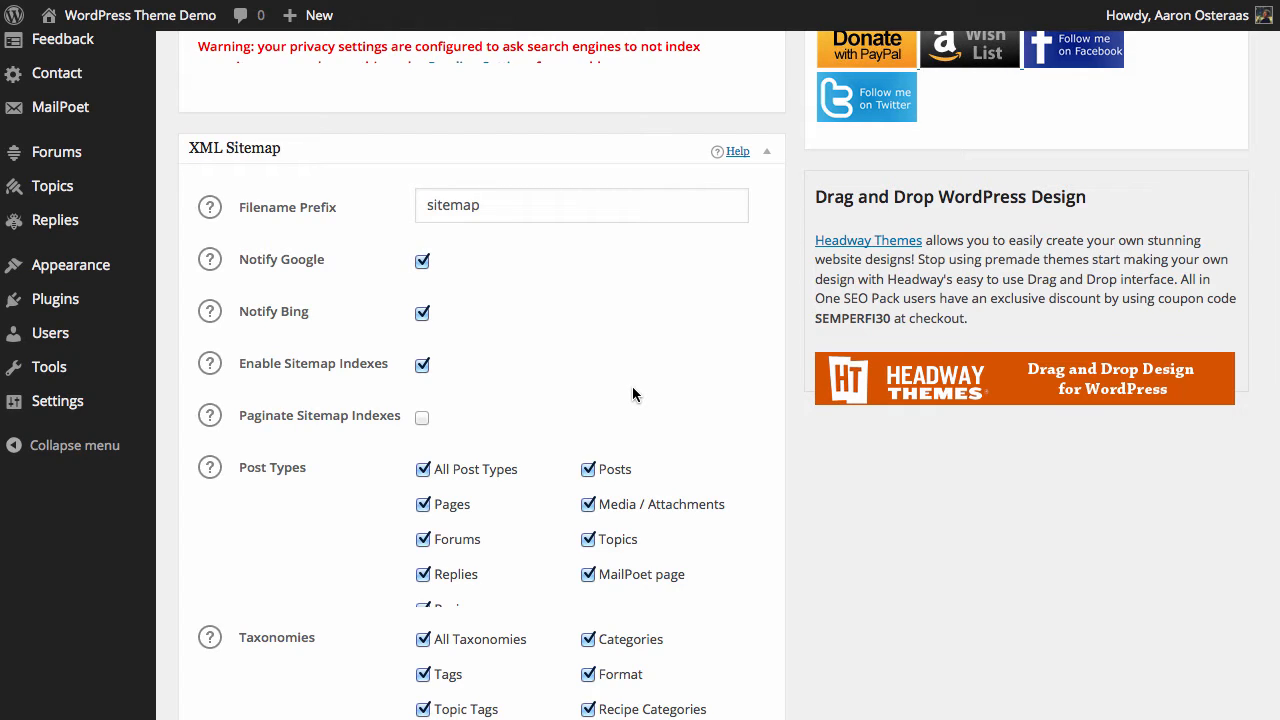
mouse_move(464, 430)
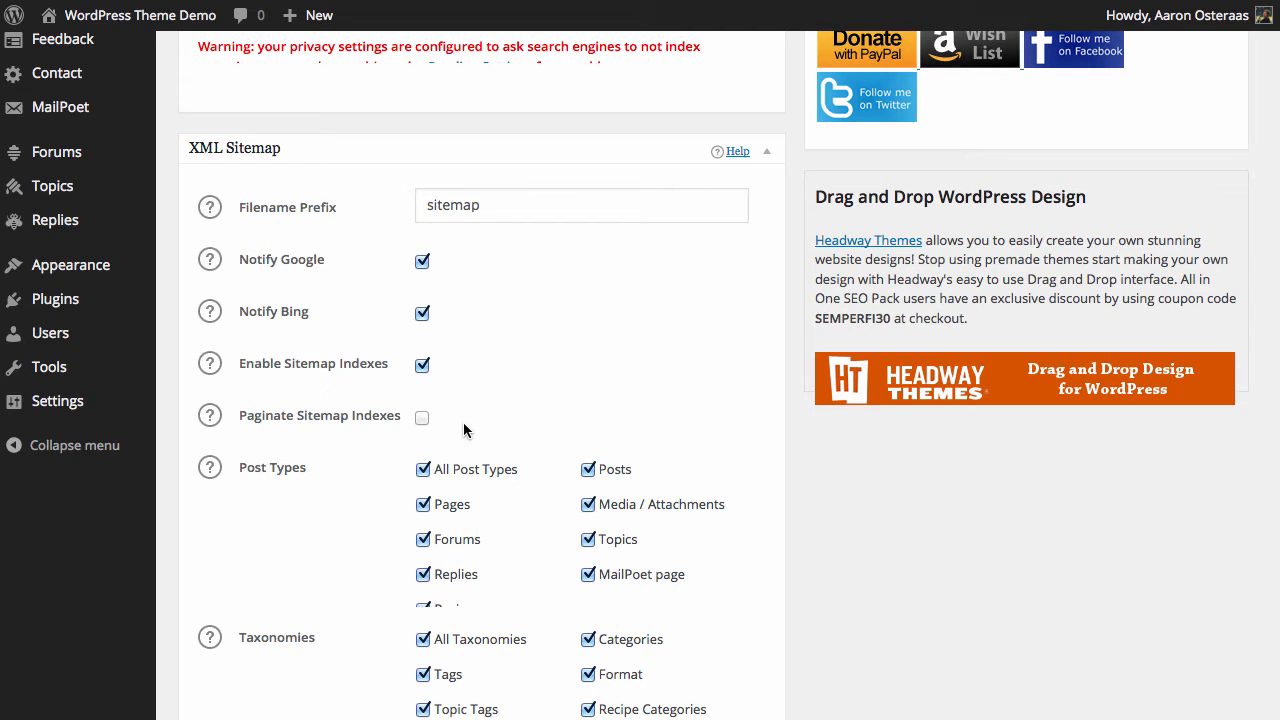
scroll("down", 3)
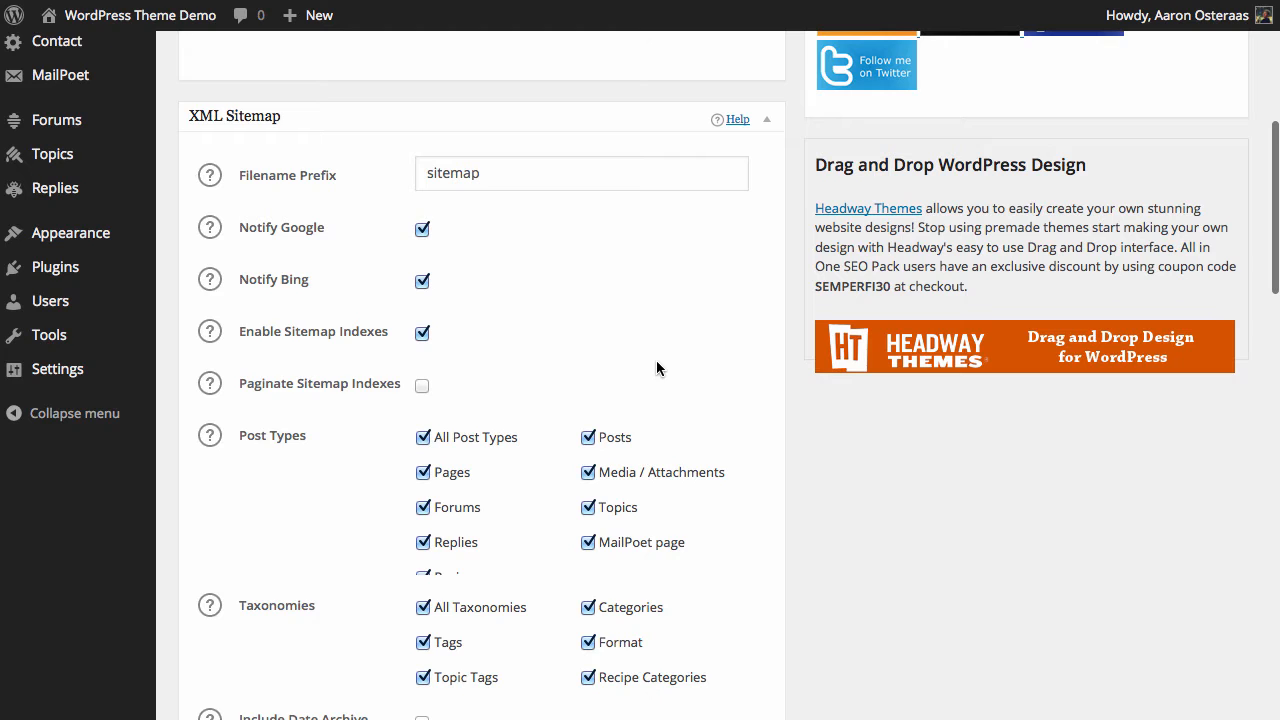
mouse_move(720, 334)
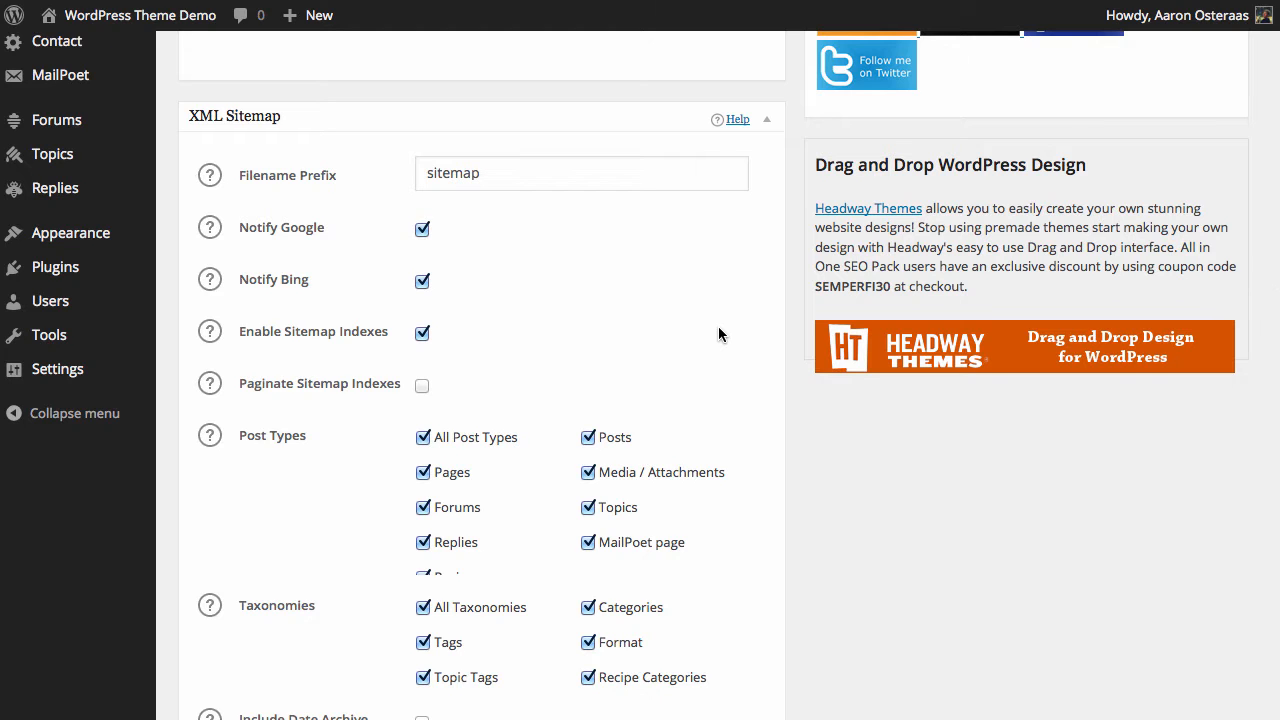
scroll("down", 3)
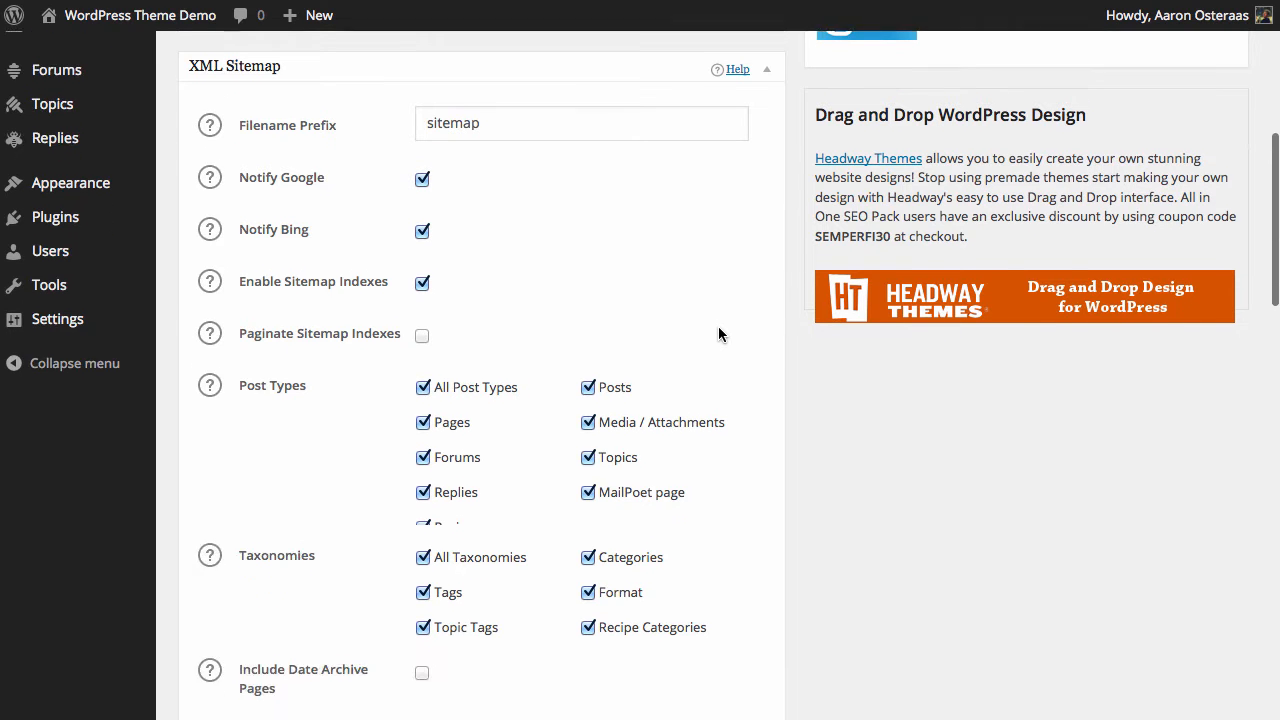
scroll("down", 3)
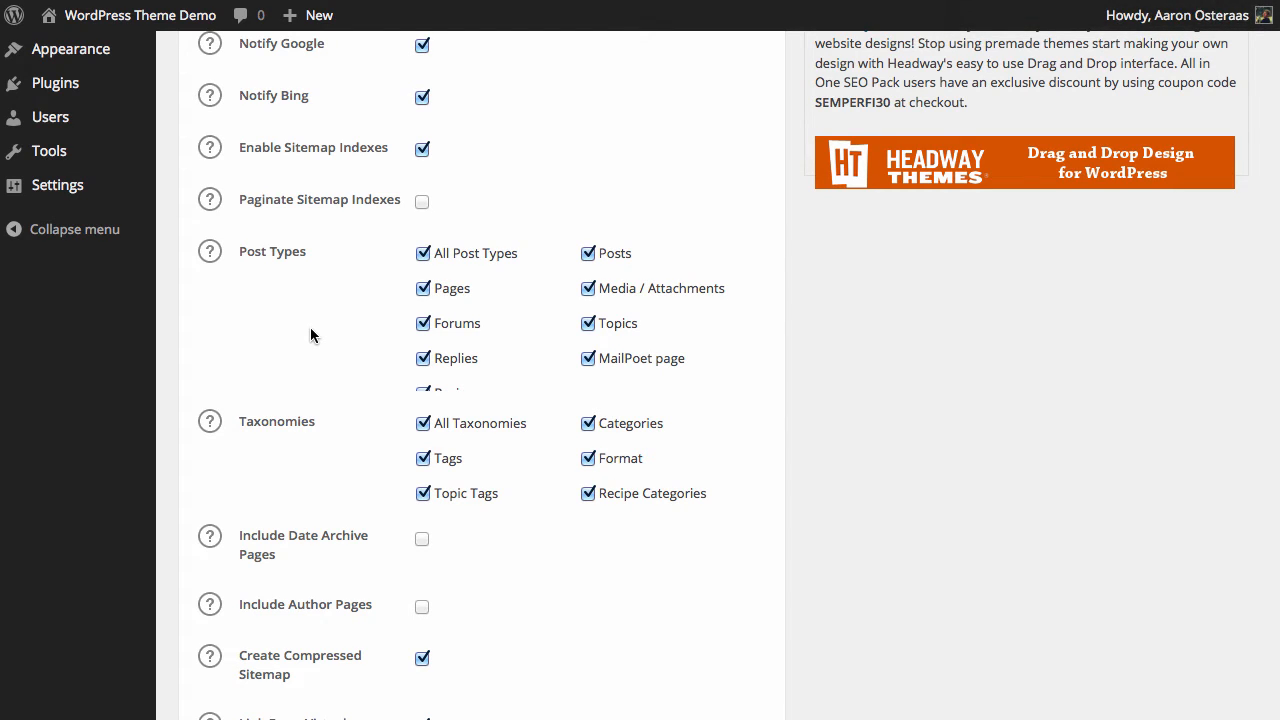
mouse_move(550, 290)
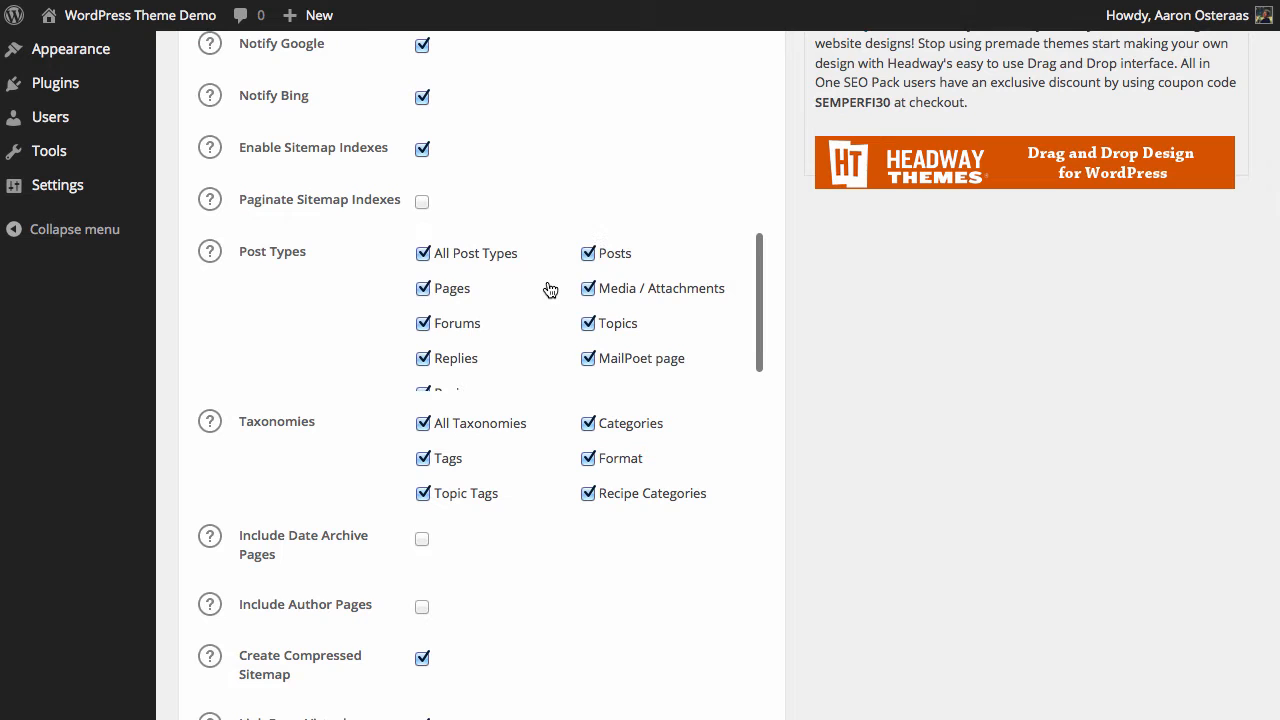
- Drop All Post Types so only Posts and Pages are included in the sitemap
left_click(424, 252)
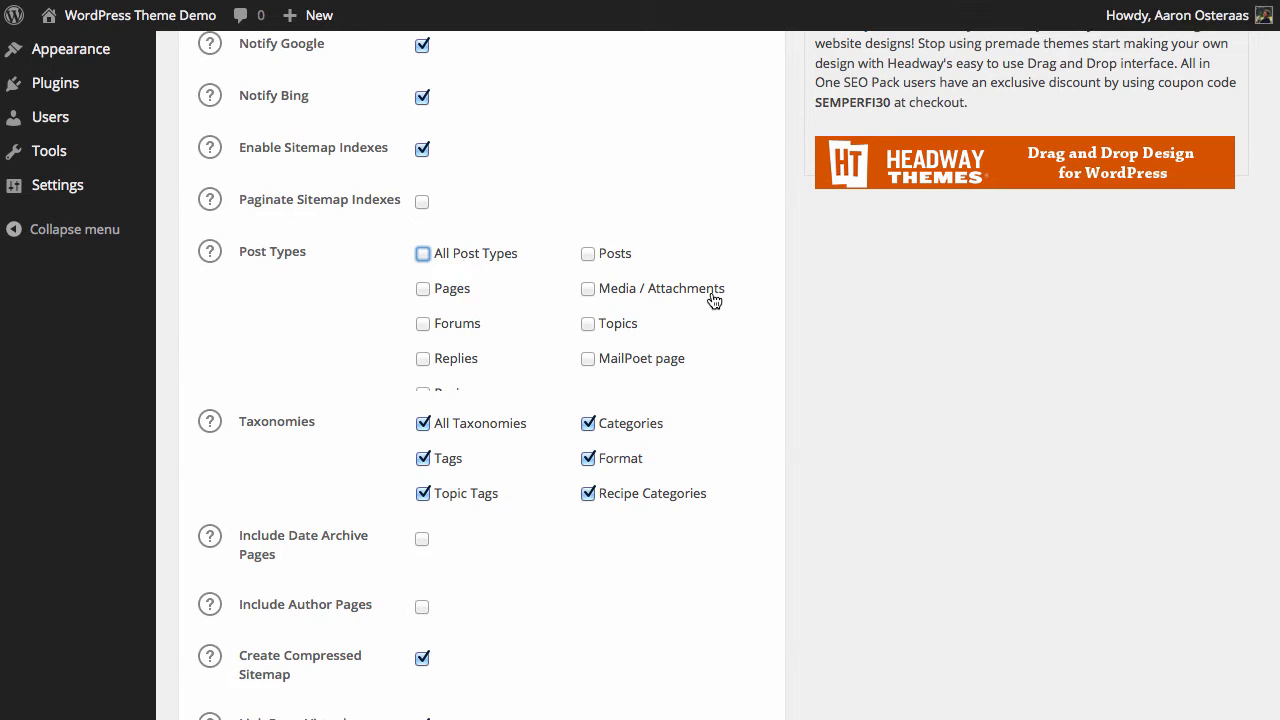
left_click(422, 288)
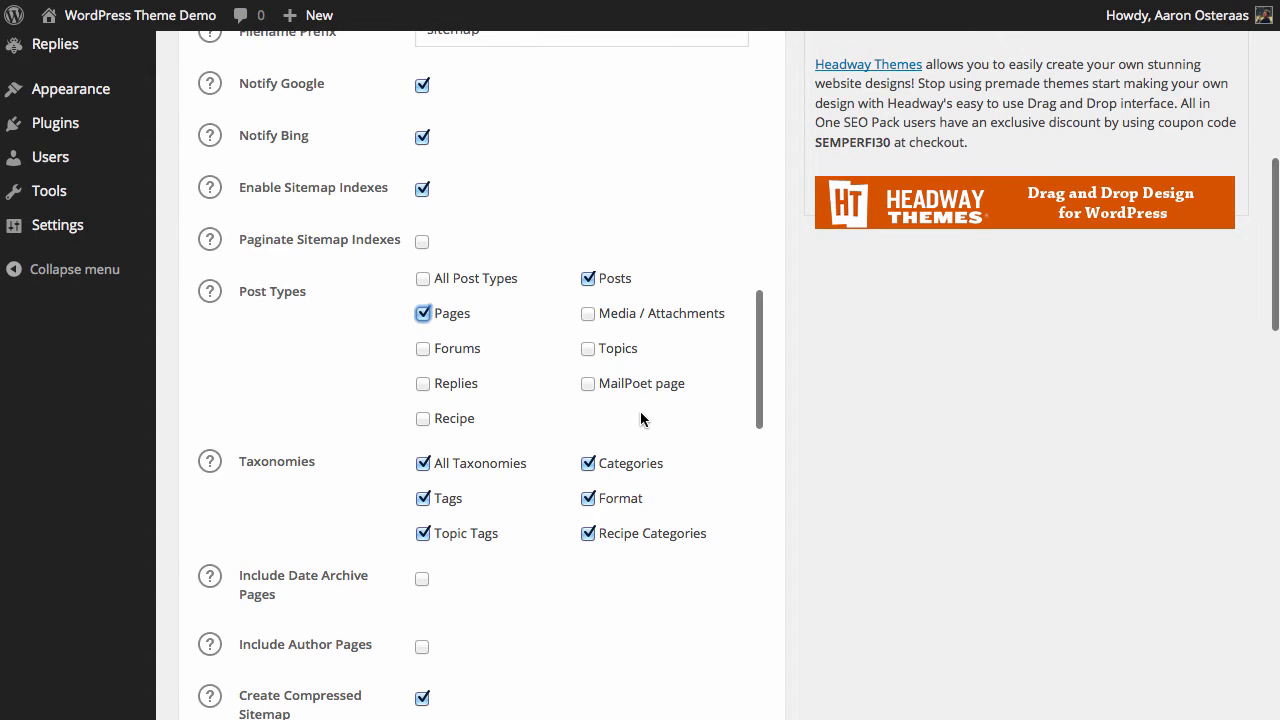
scroll("down", 3)
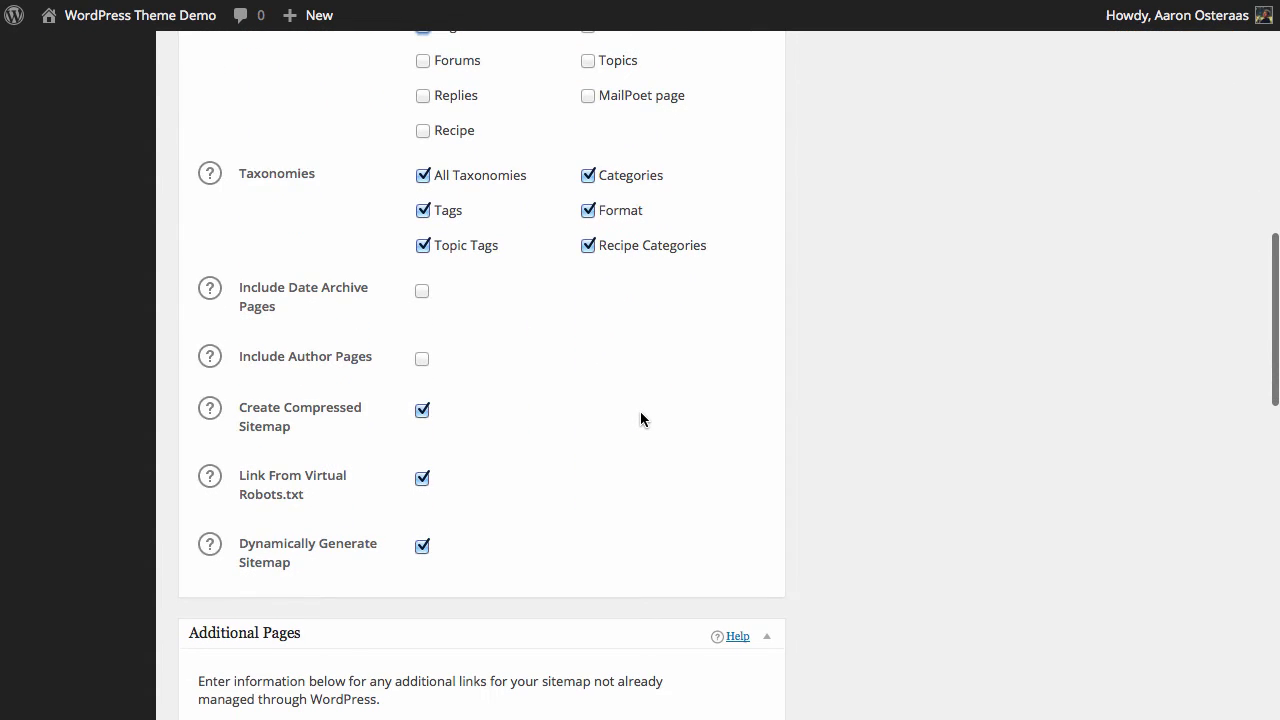
mouse_move(648, 204)
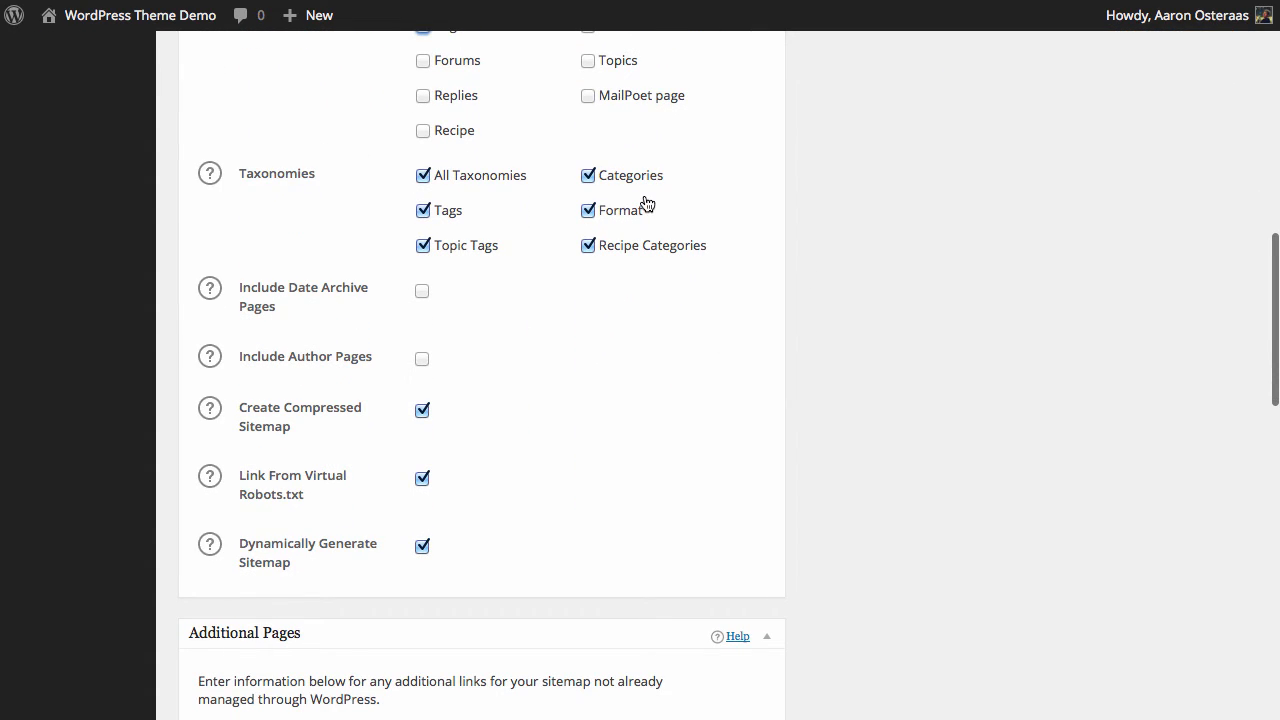
mouse_move(510, 356)
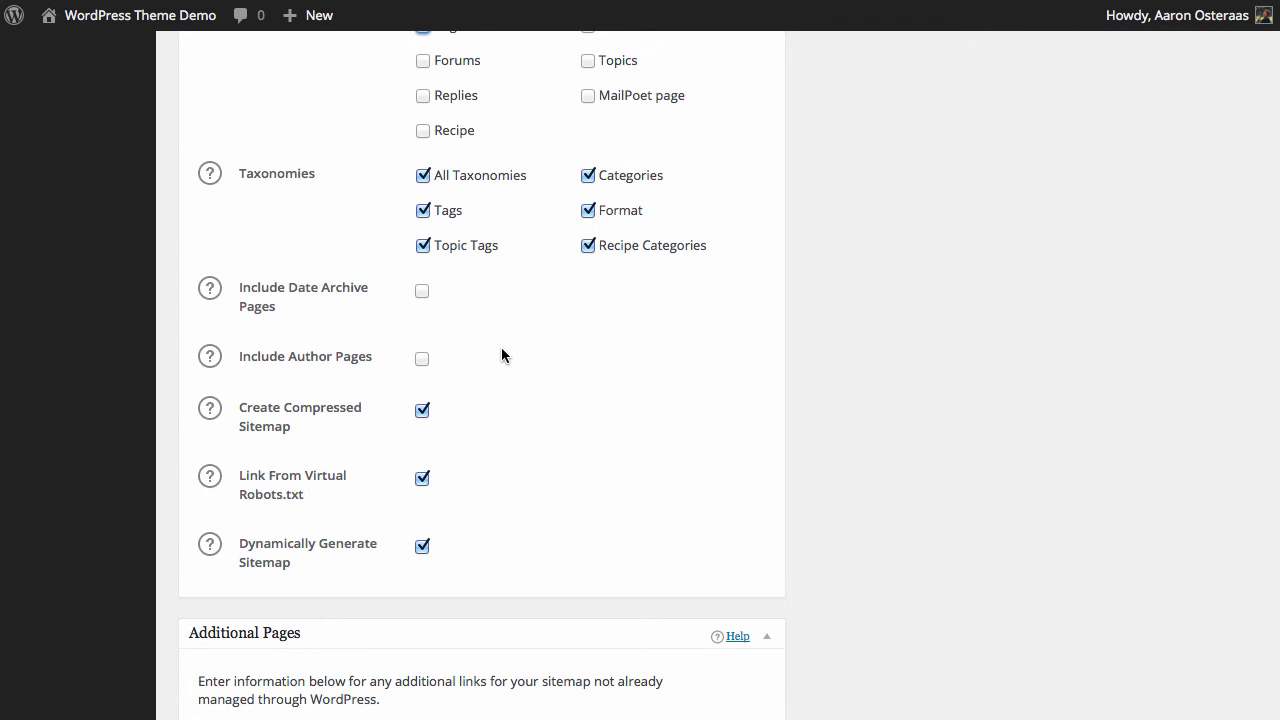
mouse_move(518, 356)
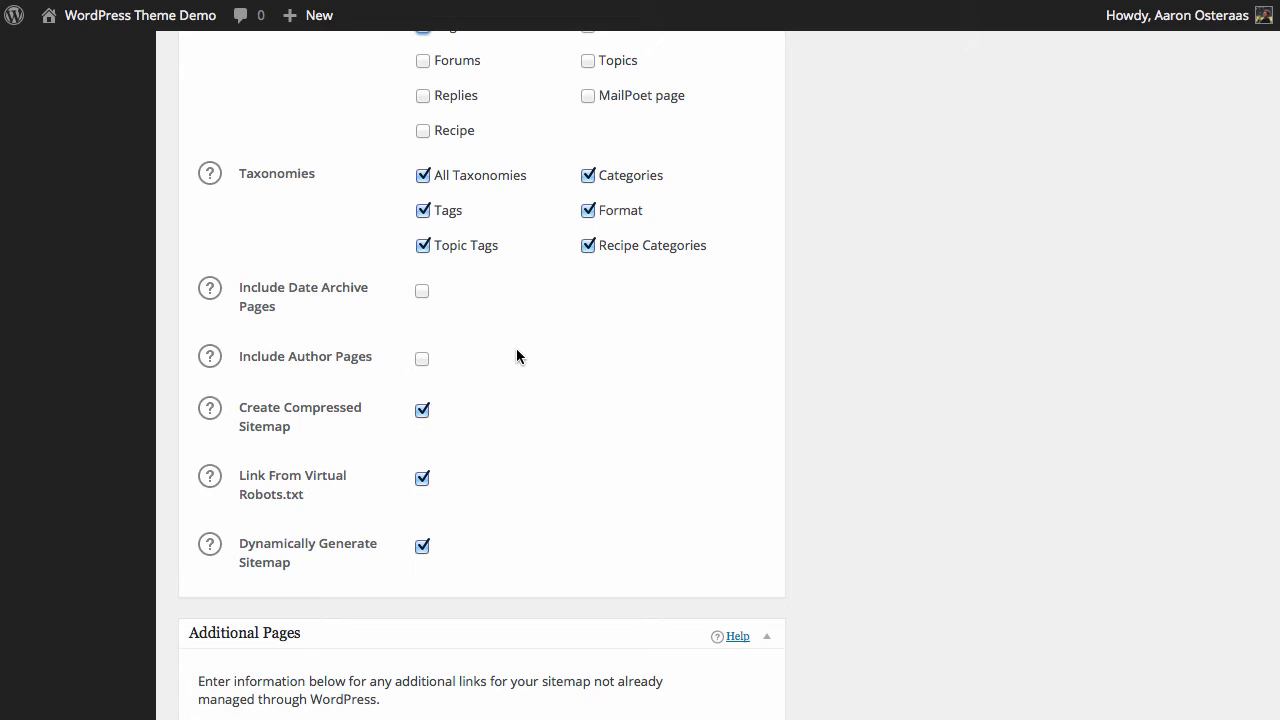
mouse_move(614, 308)
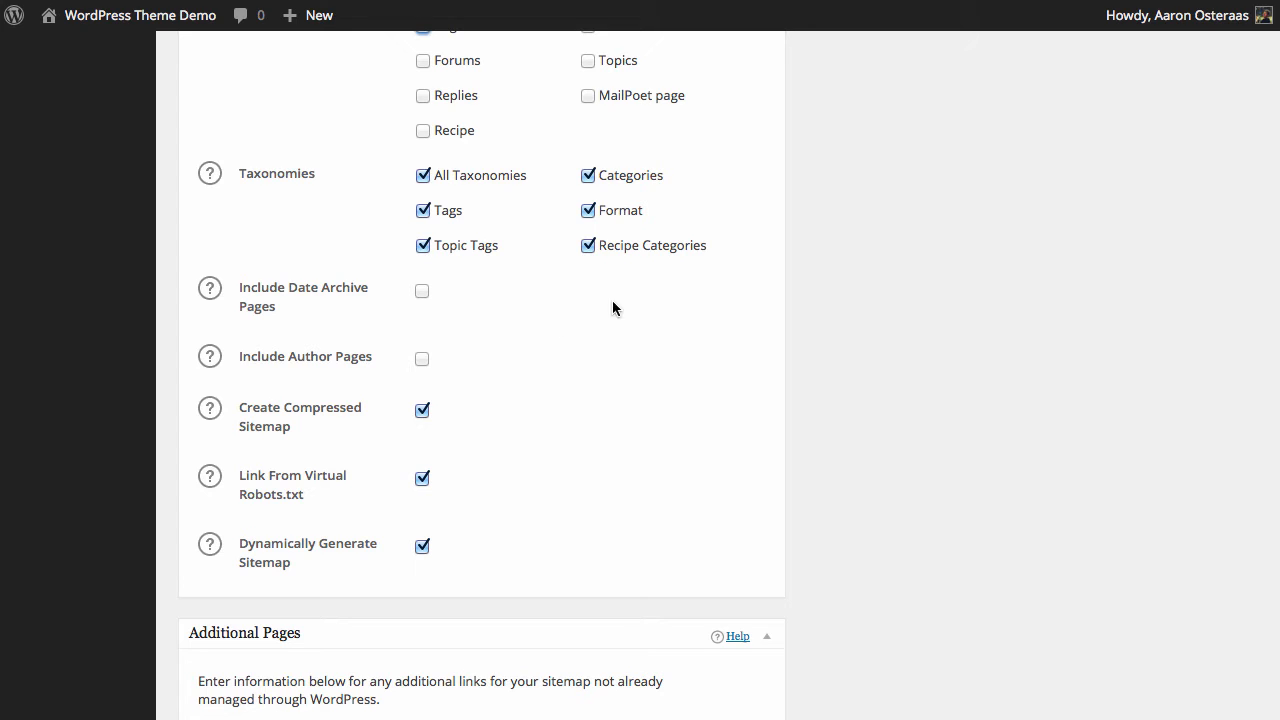
mouse_move(664, 264)
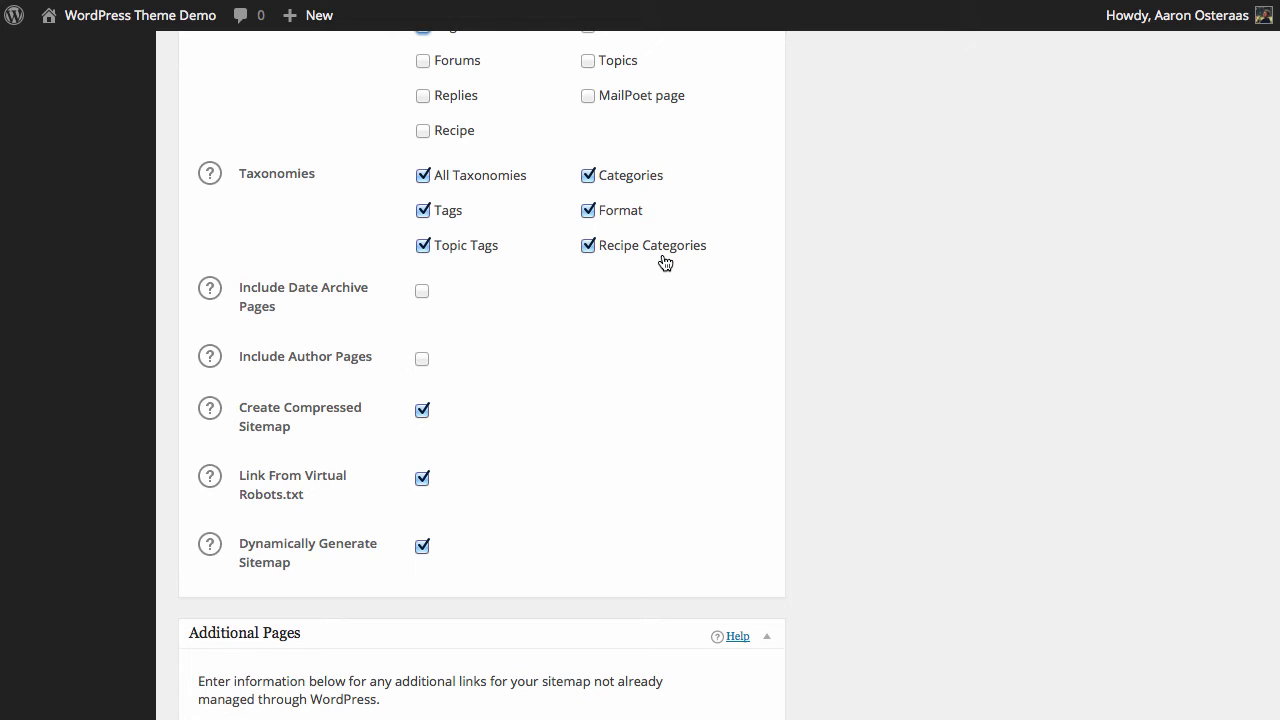
left_click(422, 290)
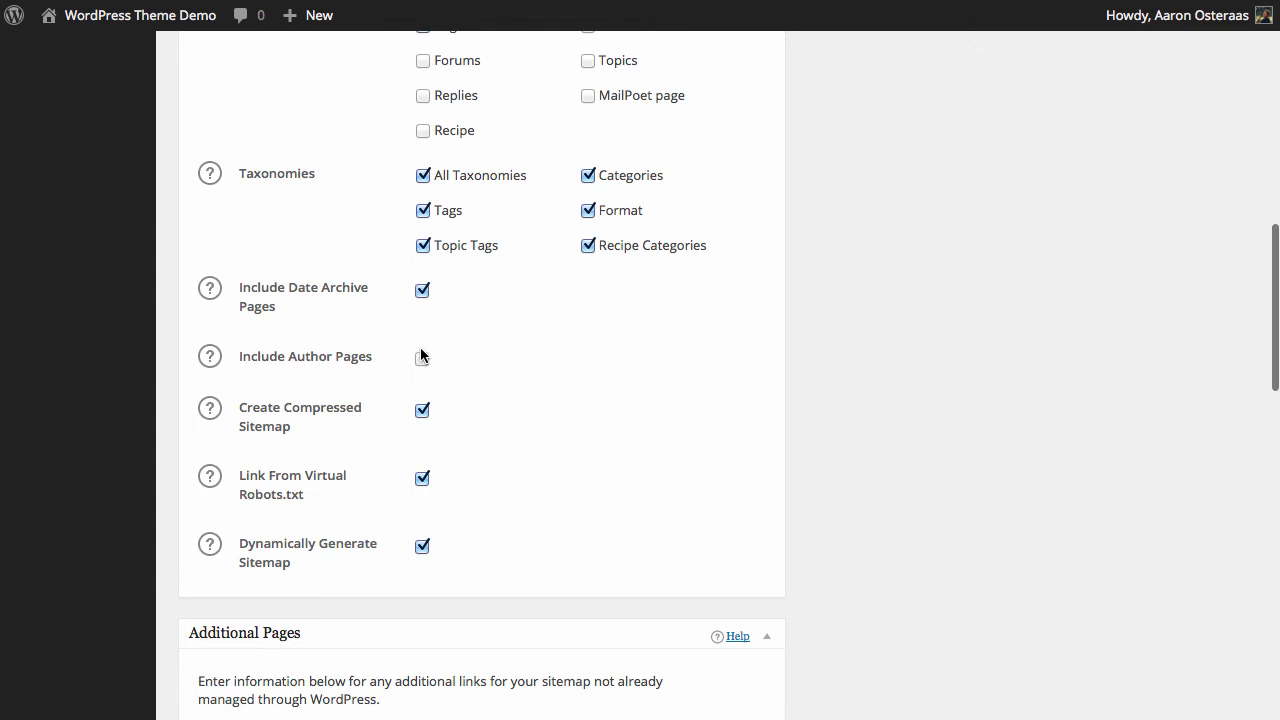
left_click(422, 356)
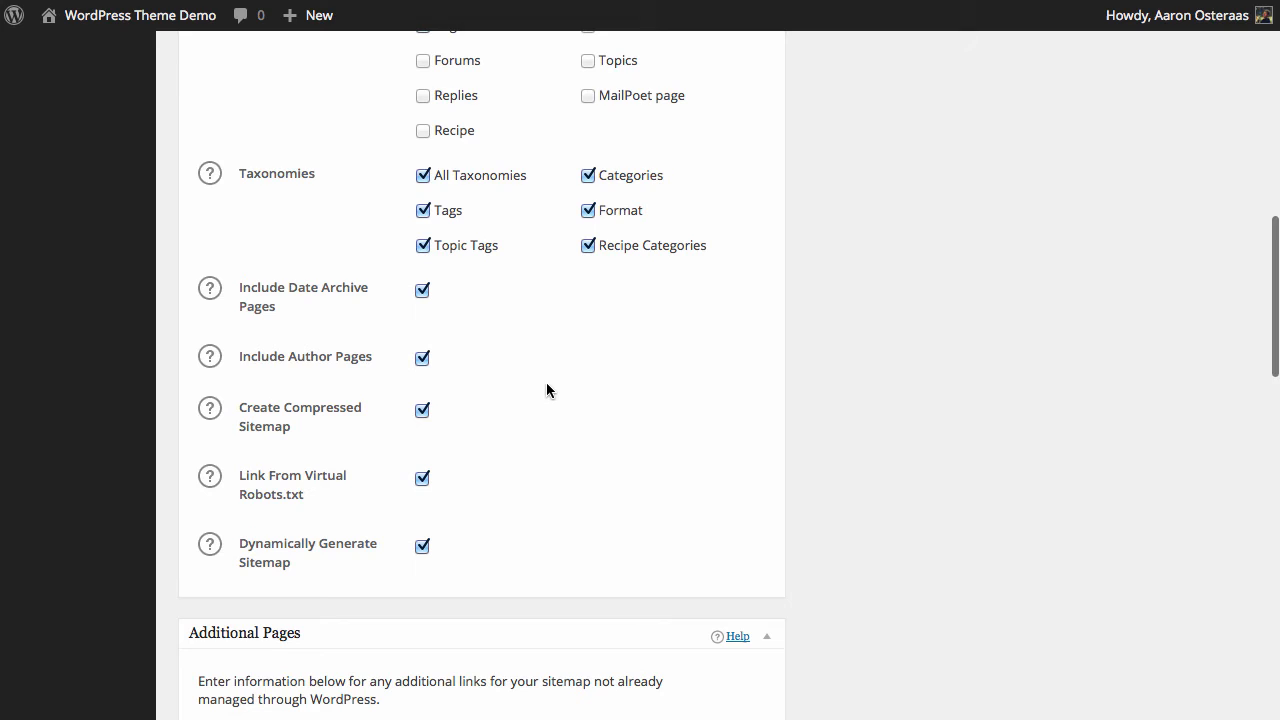
mouse_move(444, 420)
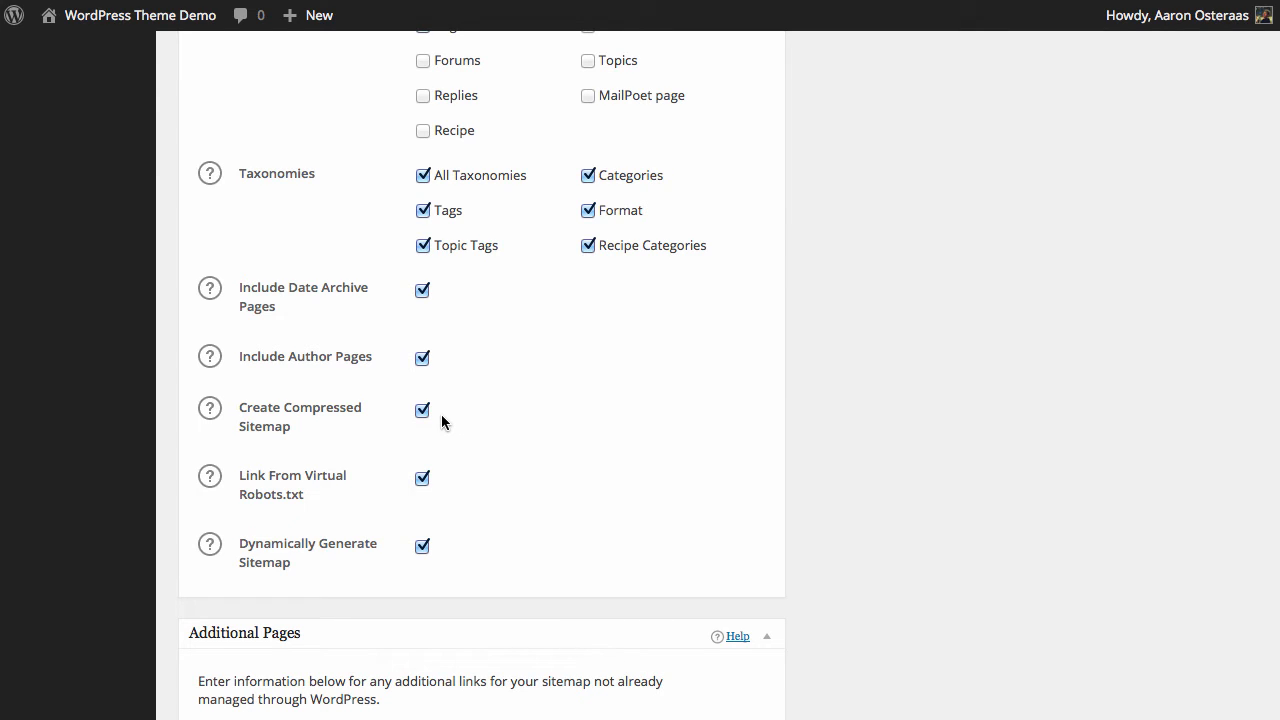
mouse_move(576, 380)
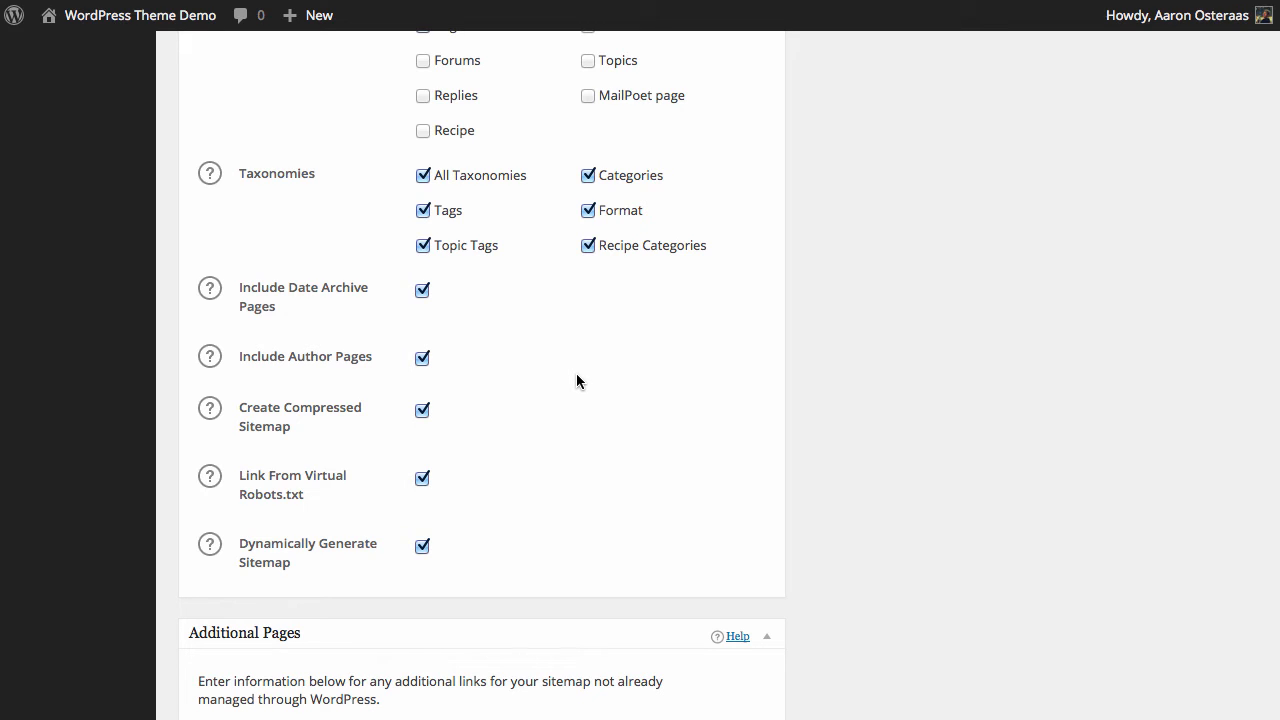
mouse_move(656, 390)
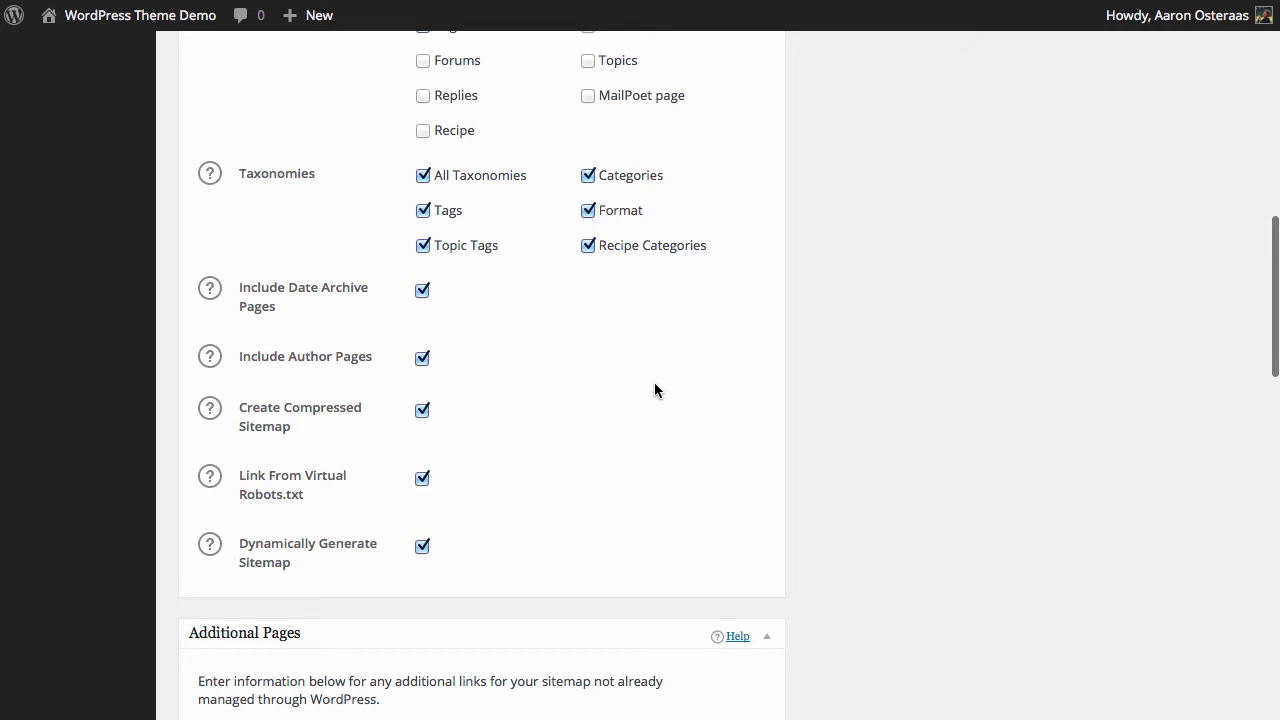
scroll("down", 3)
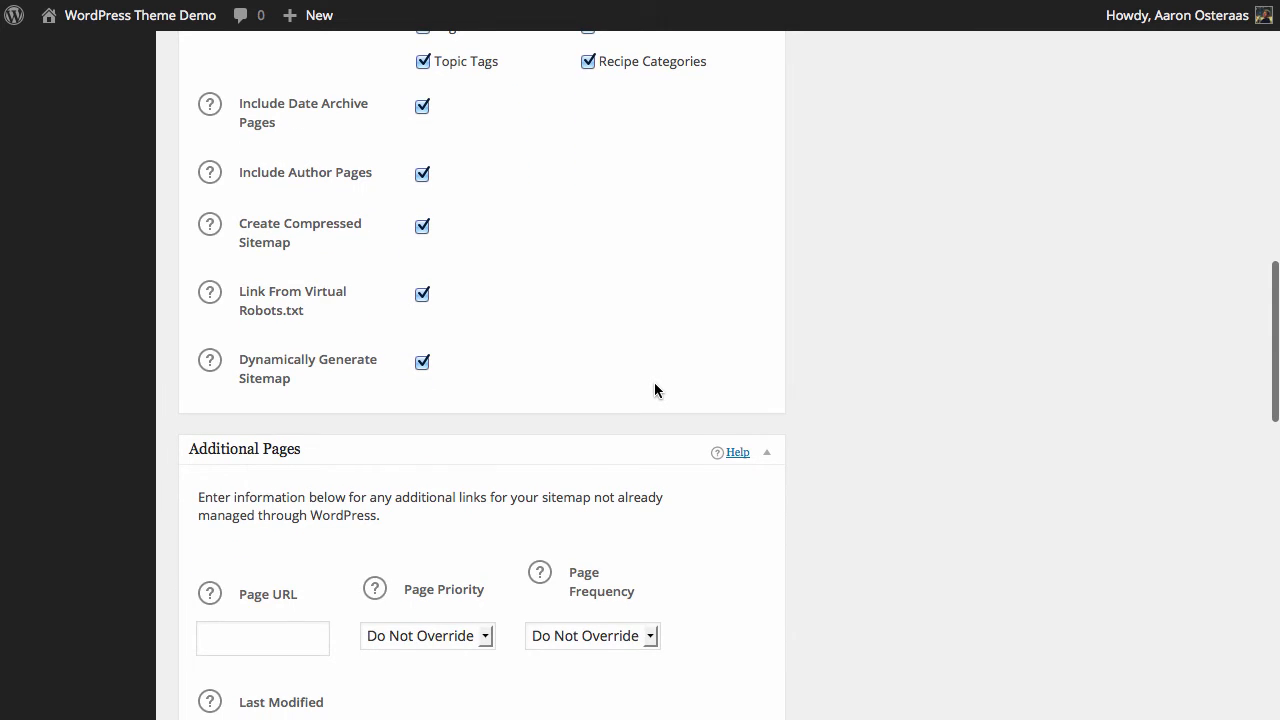
mouse_move(604, 408)
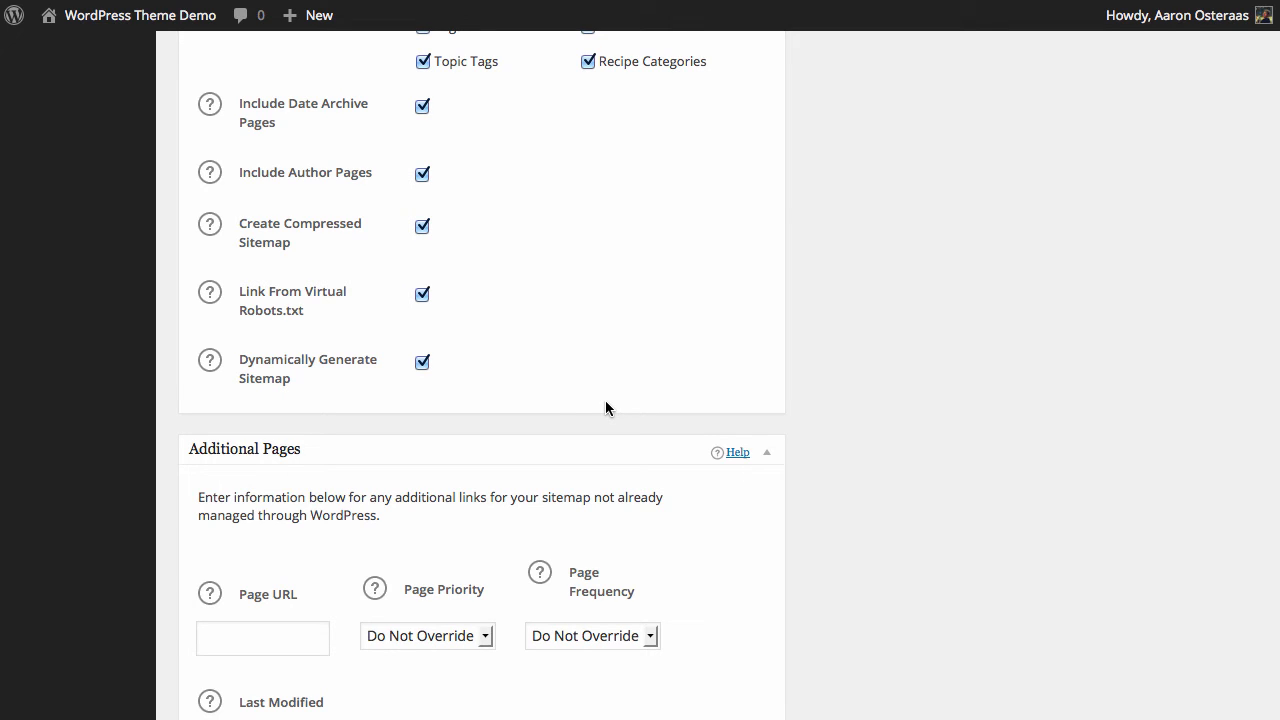
scroll("down", 3)
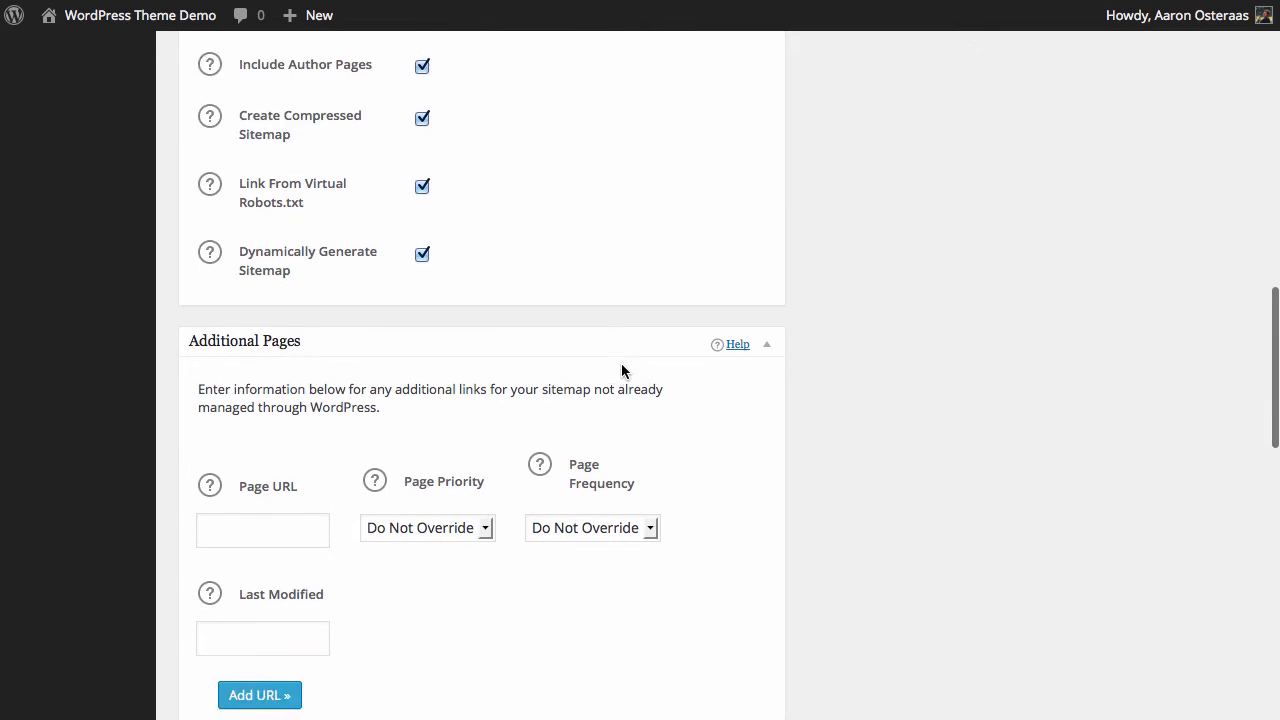
scroll("down", 3)
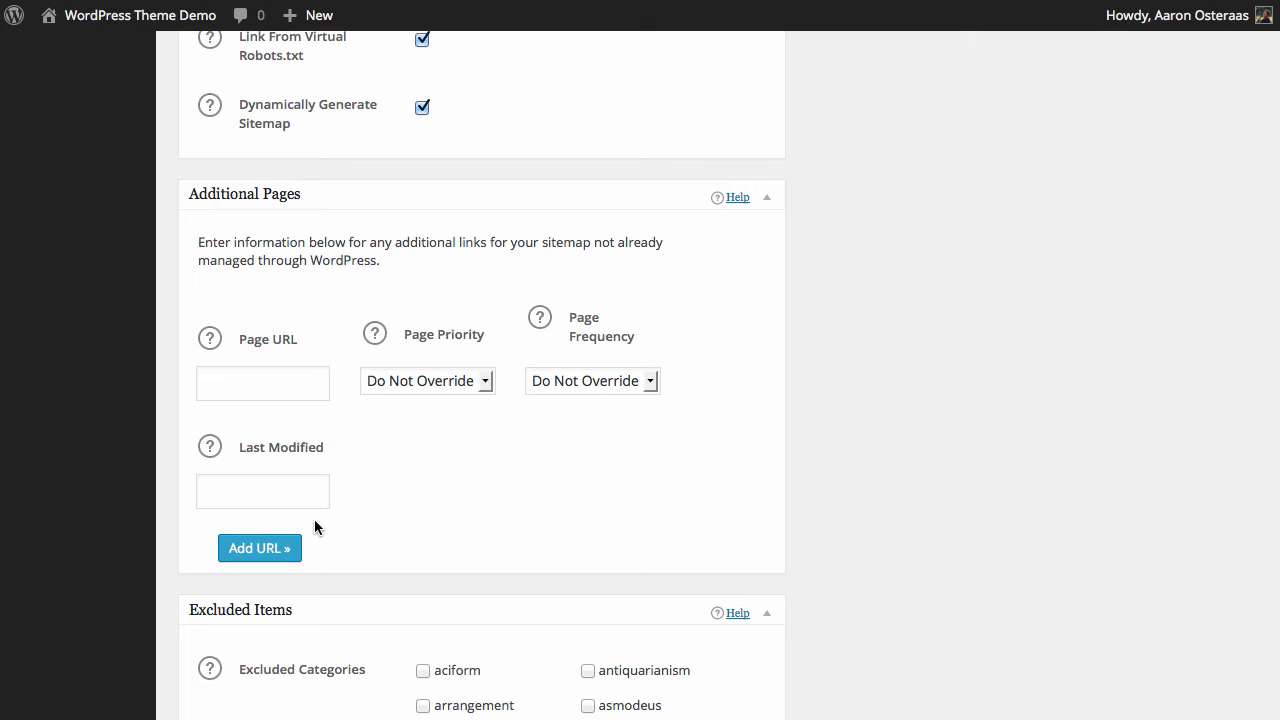
mouse_move(320, 530)
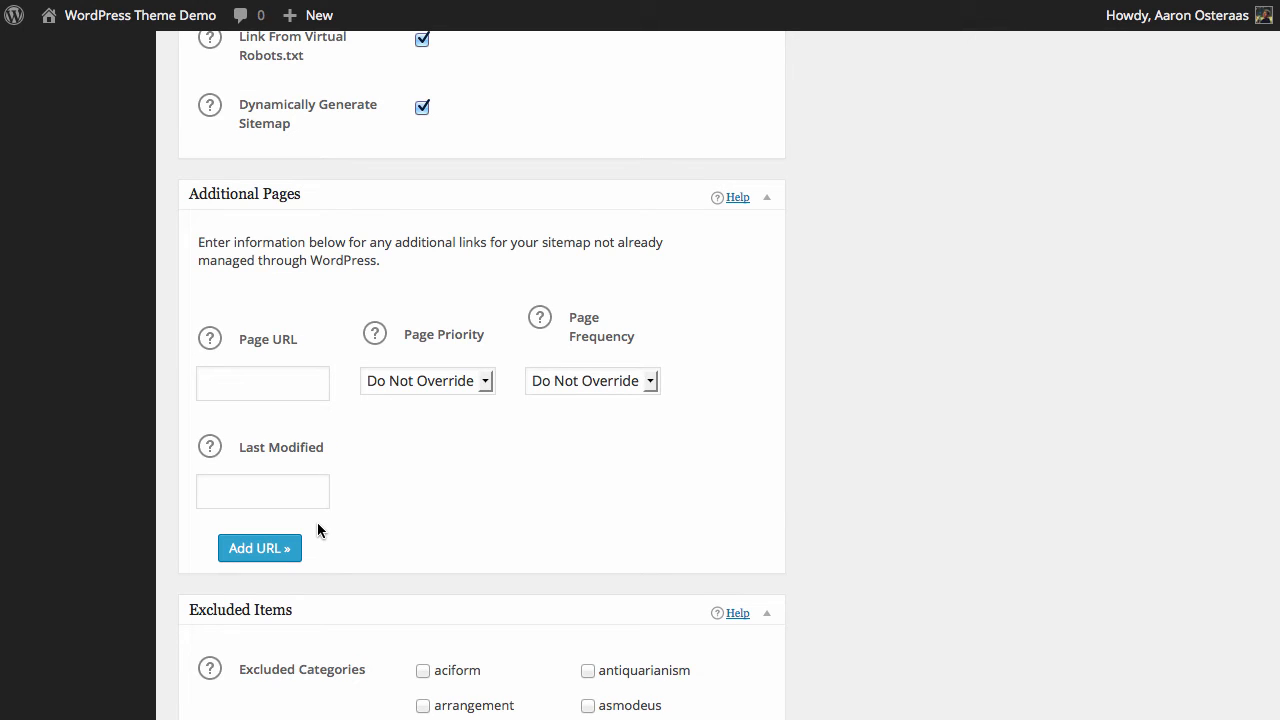
left_click(262, 384)
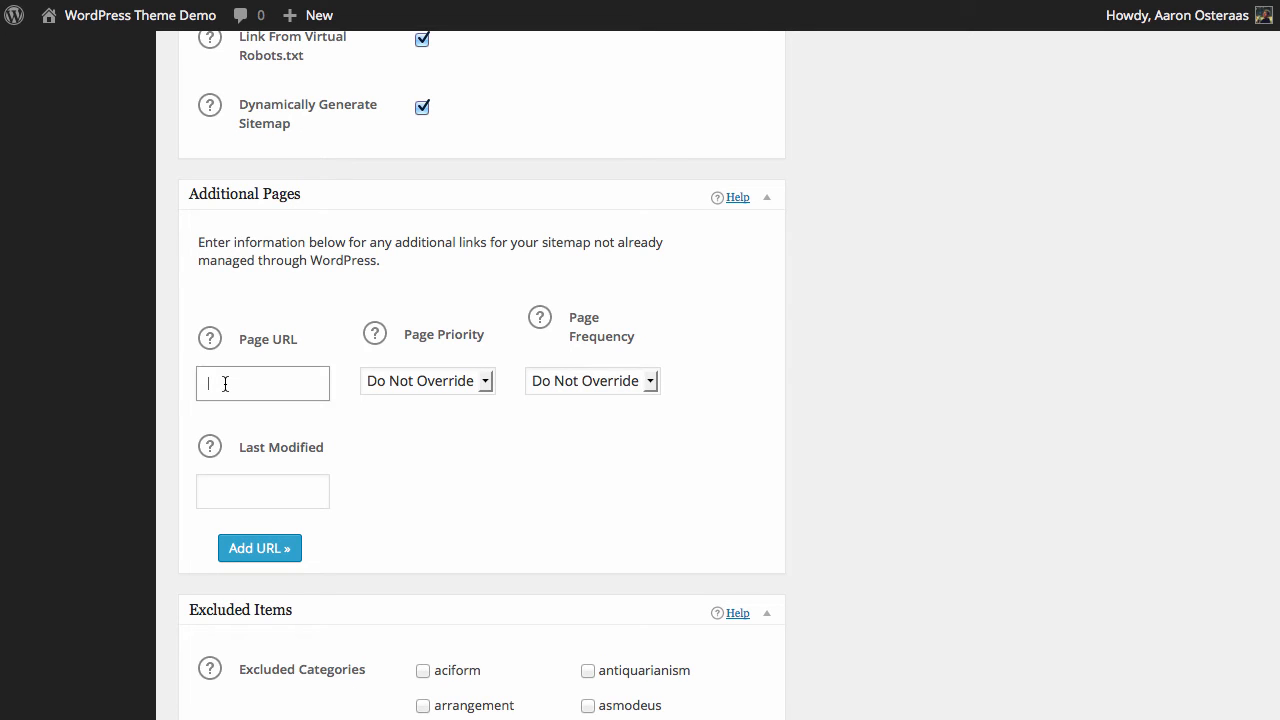
left_click(262, 384)
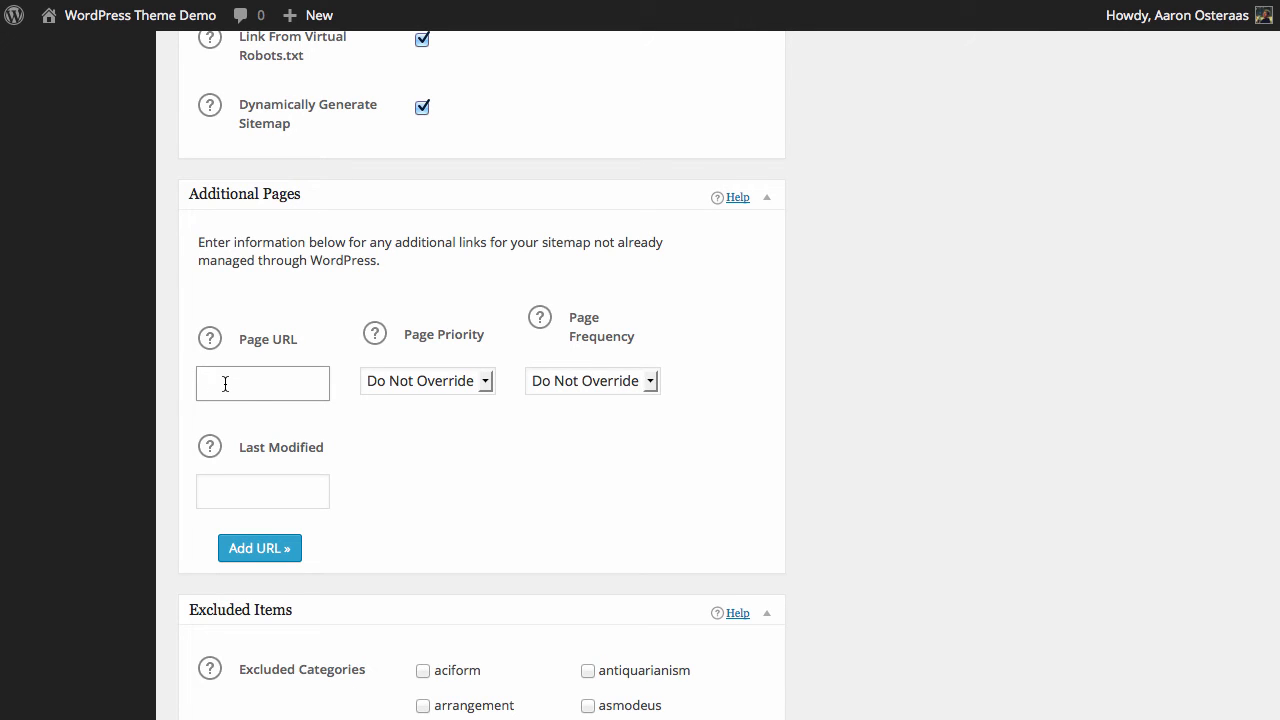
- Fill the Excluded Pages field with 'contact,2,3,4,5'
scroll("down", 3)
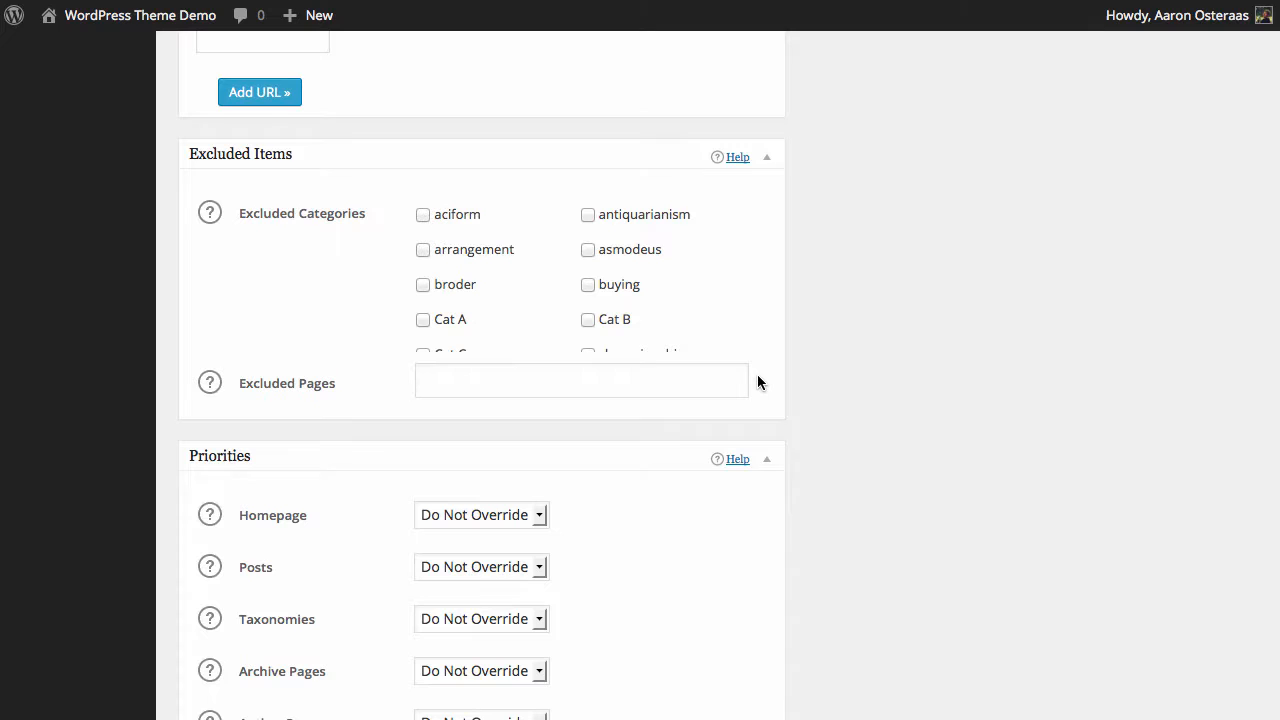
mouse_move(516, 248)
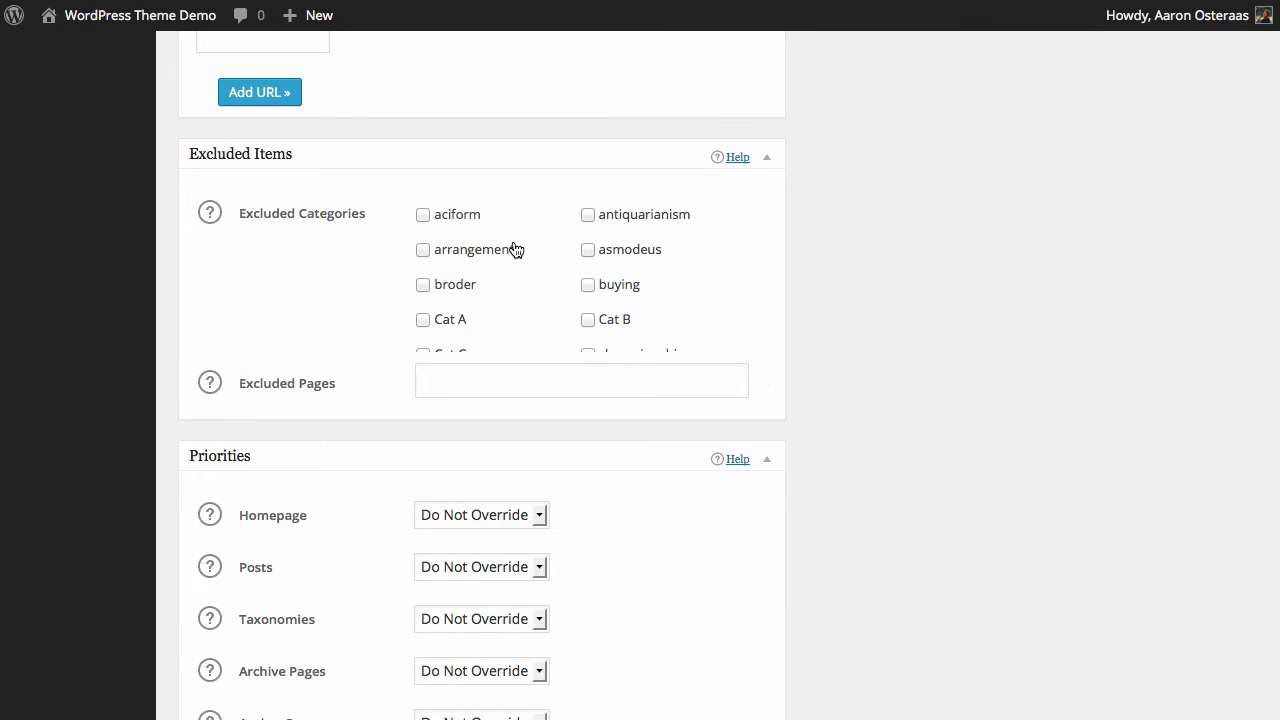
scroll("down", 3)
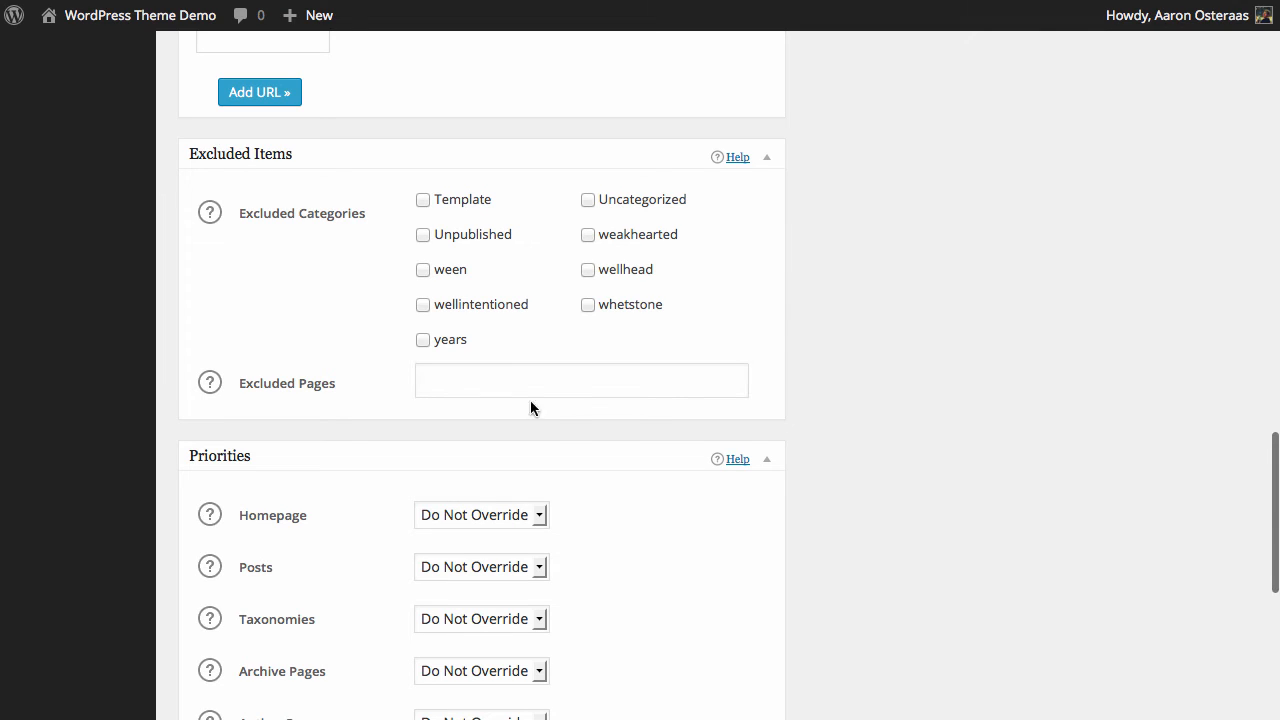
left_click(580, 380)
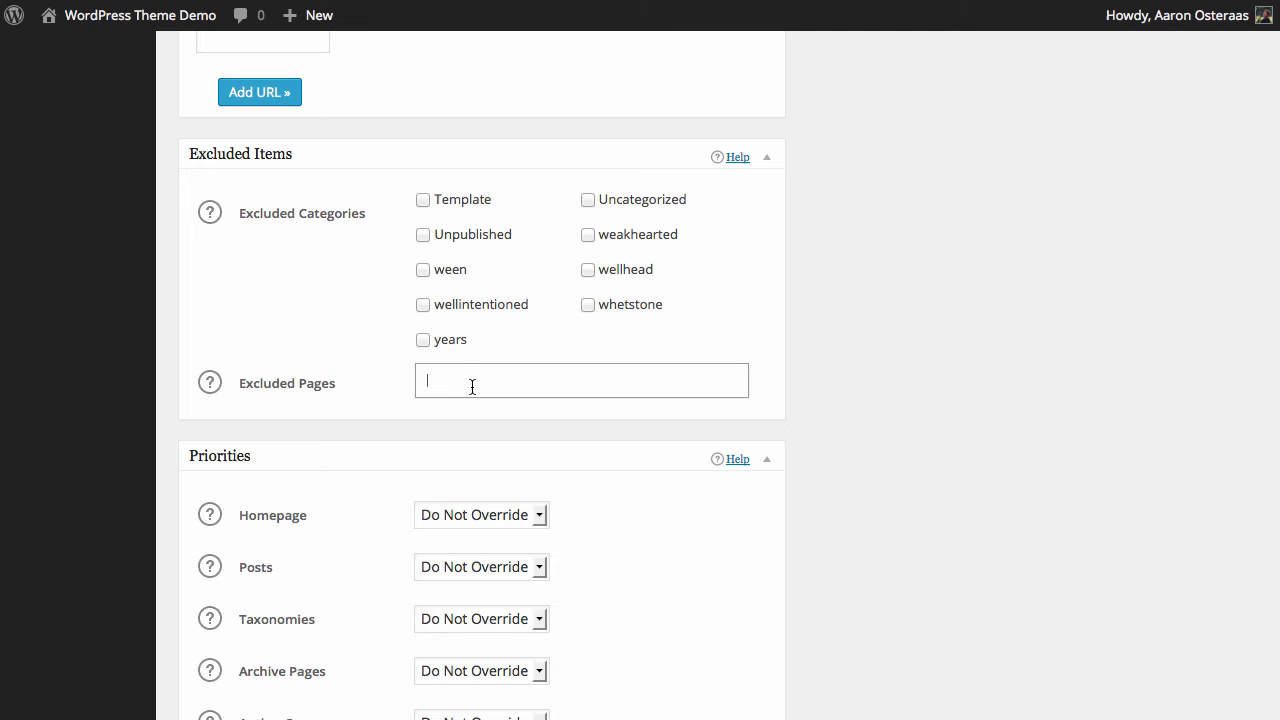
type("contact,2,3,")
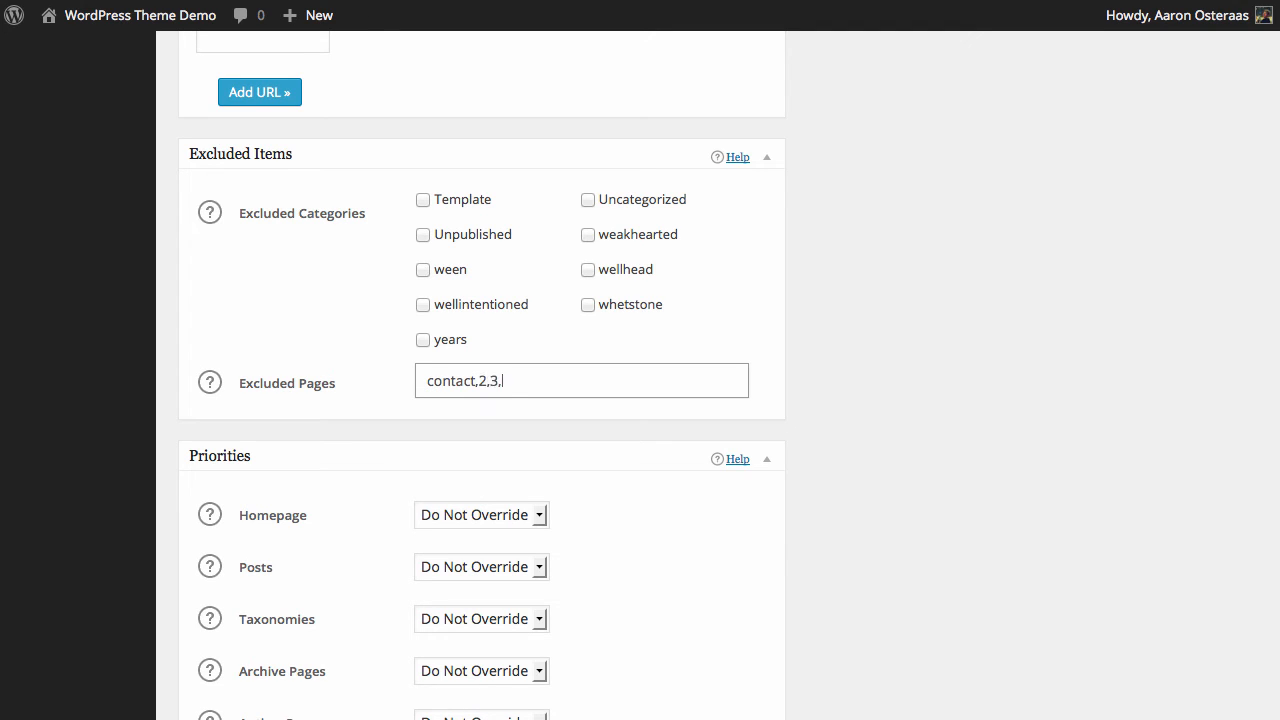
type("4,5")
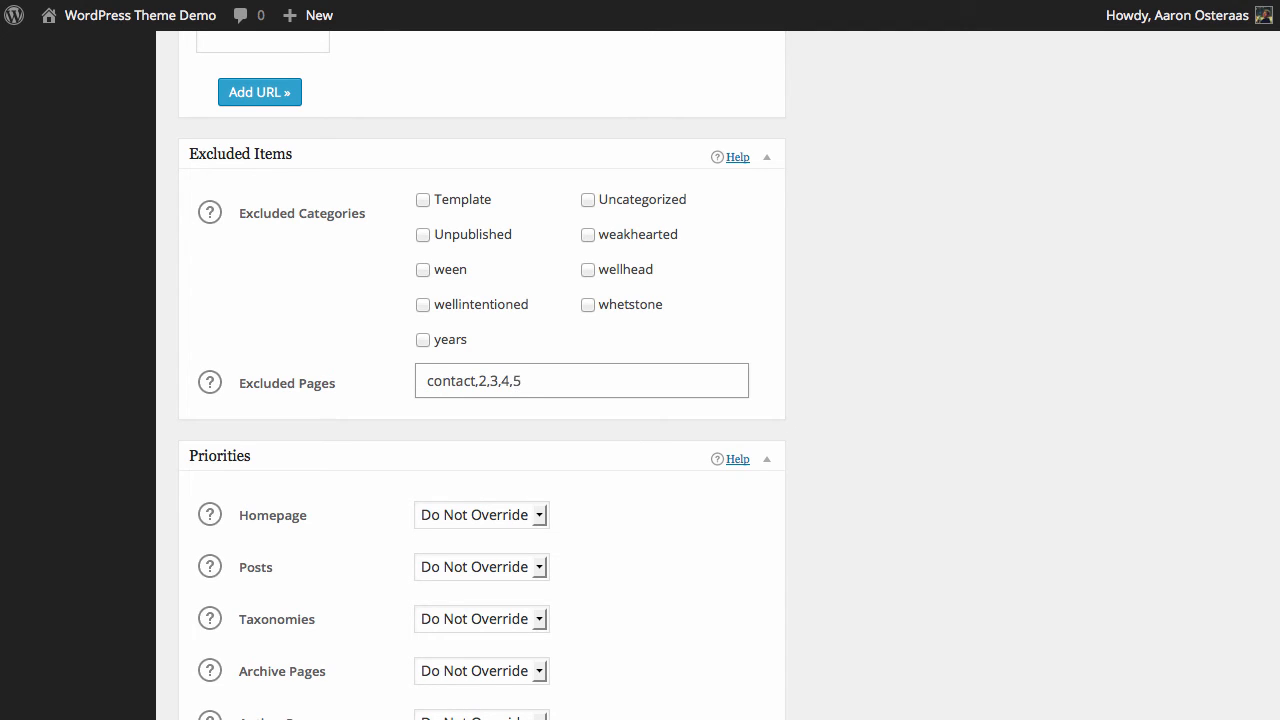
left_click(580, 380)
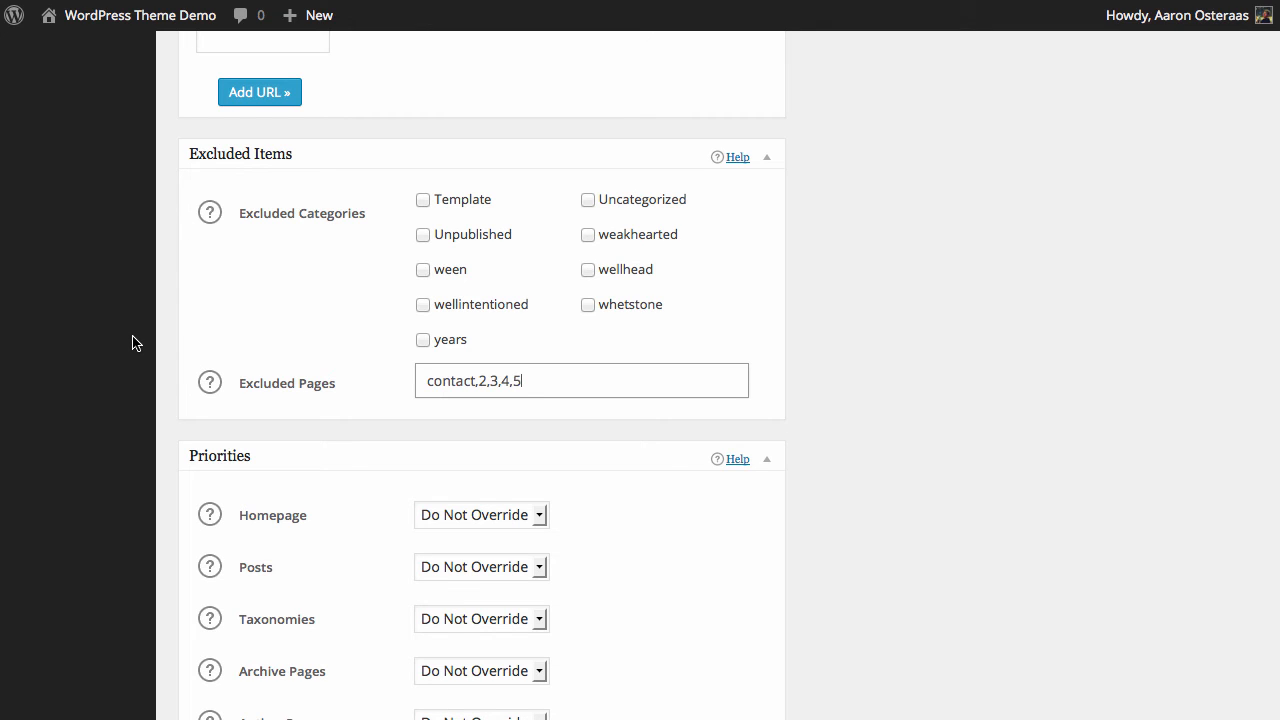
scroll("down", 3)
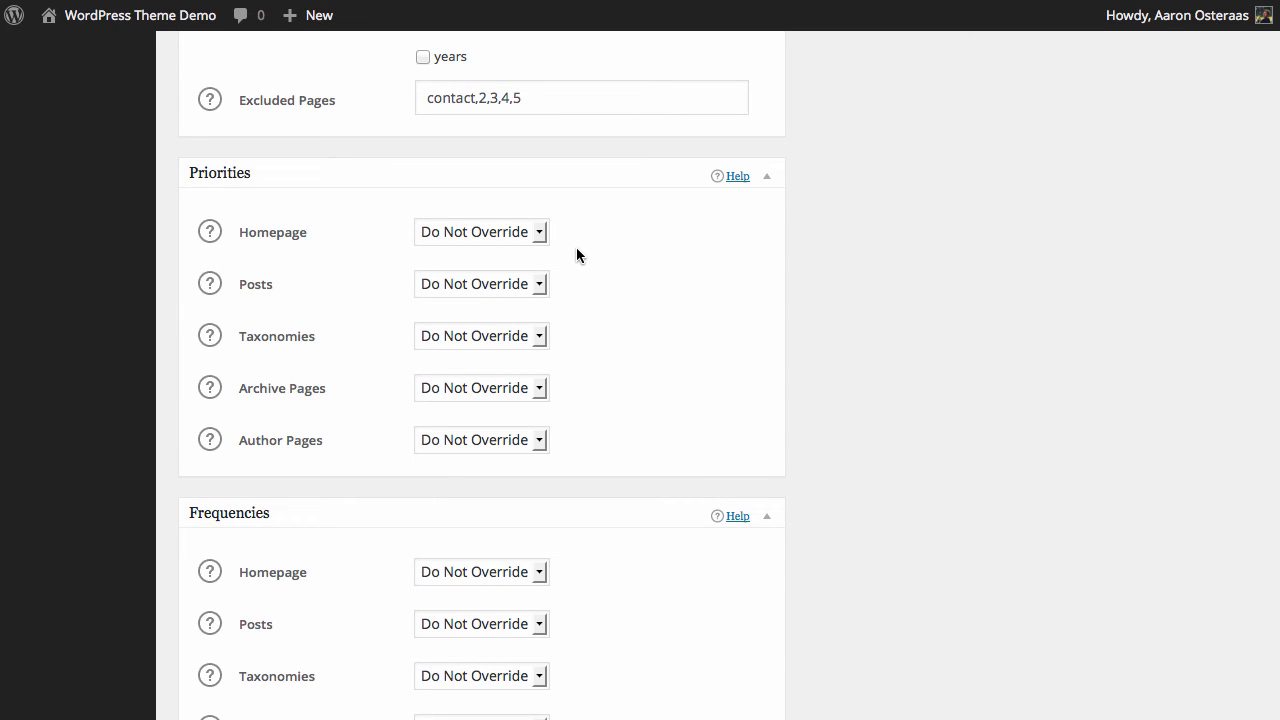
mouse_move(620, 290)
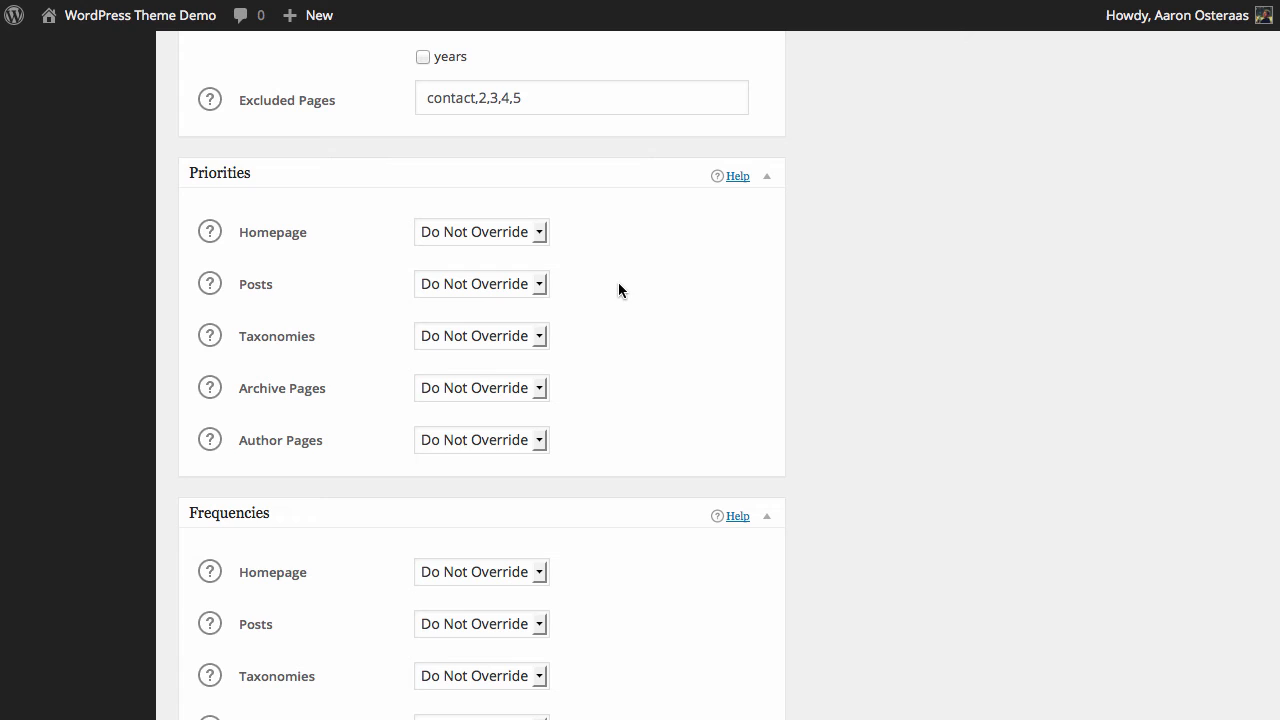
mouse_move(588, 268)
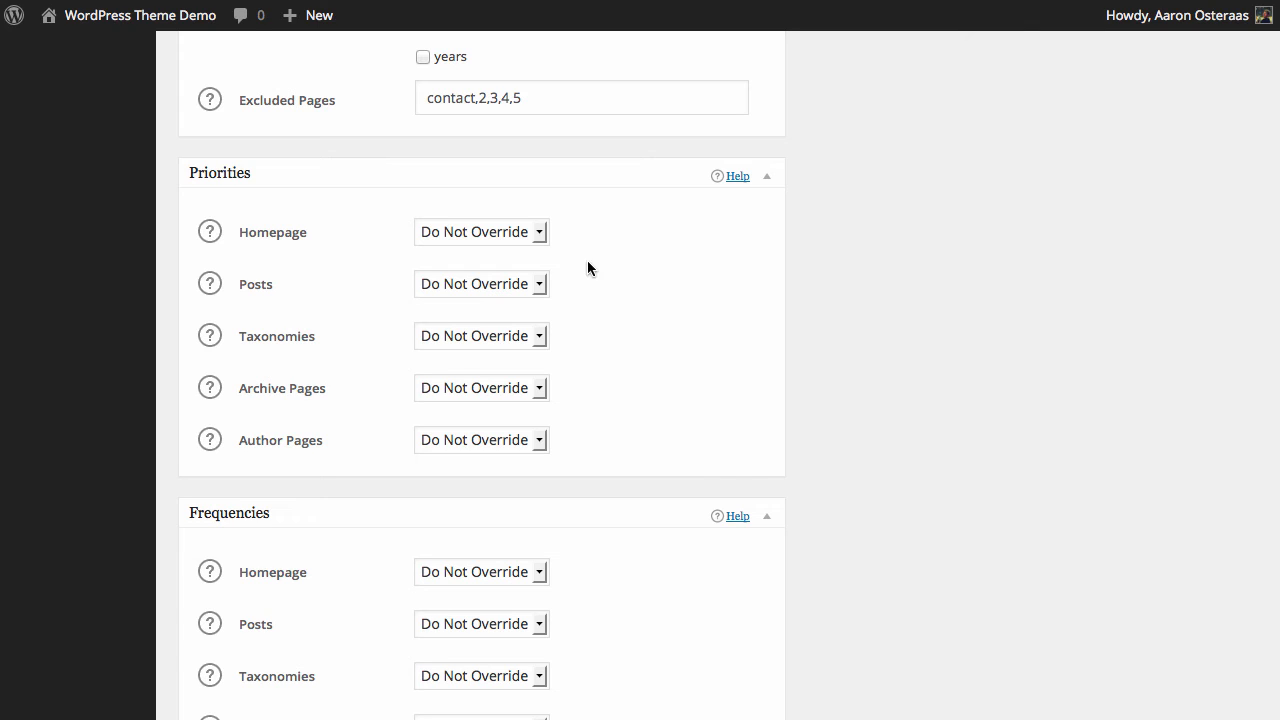
mouse_move(548, 248)
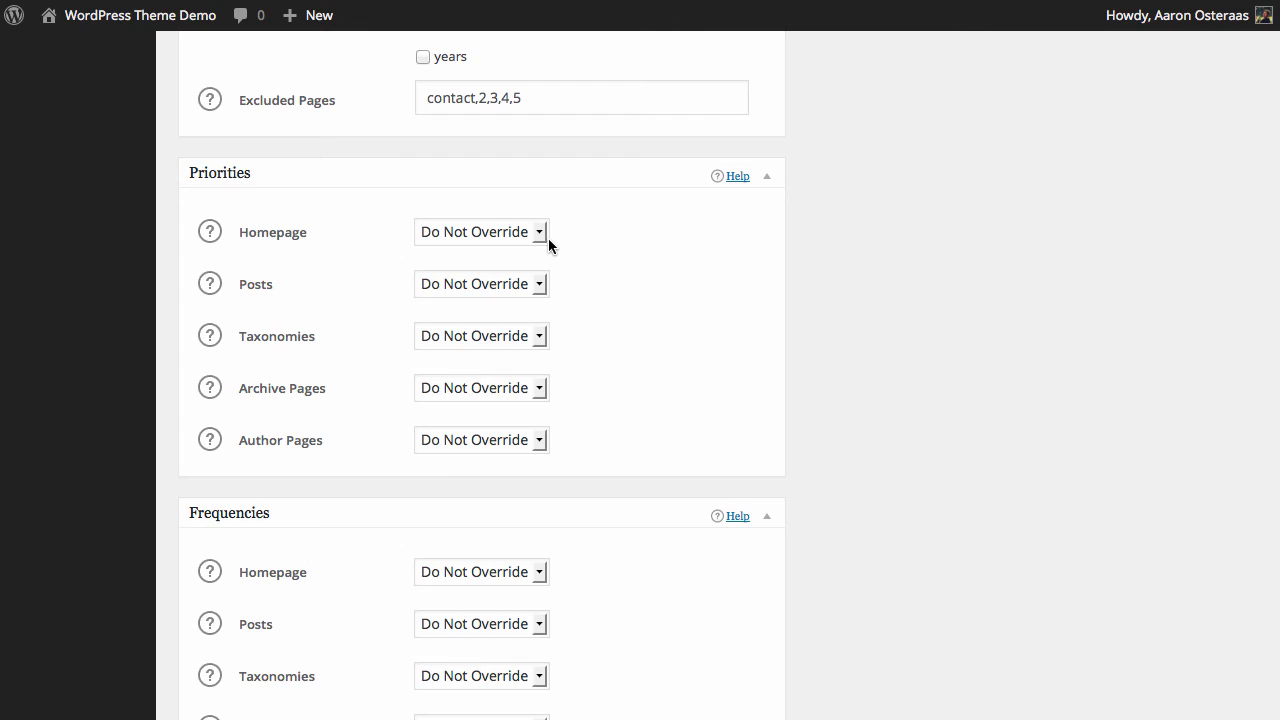
mouse_move(552, 264)
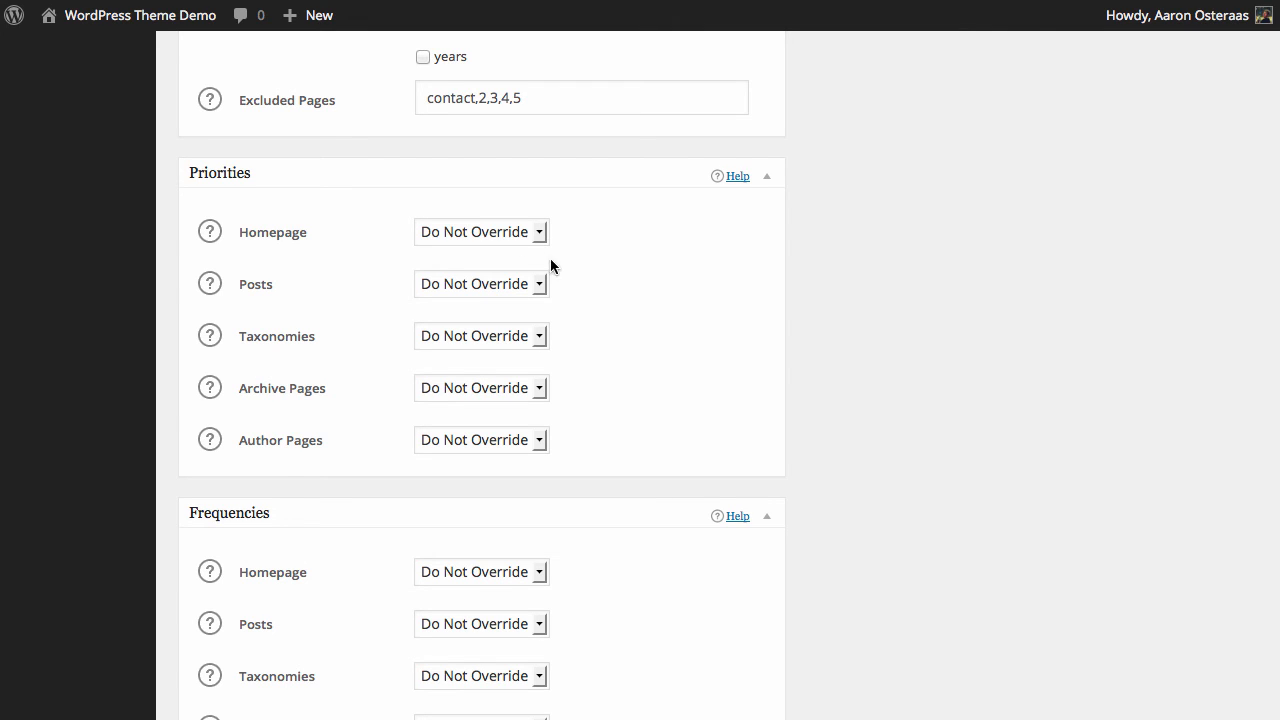
mouse_move(686, 422)
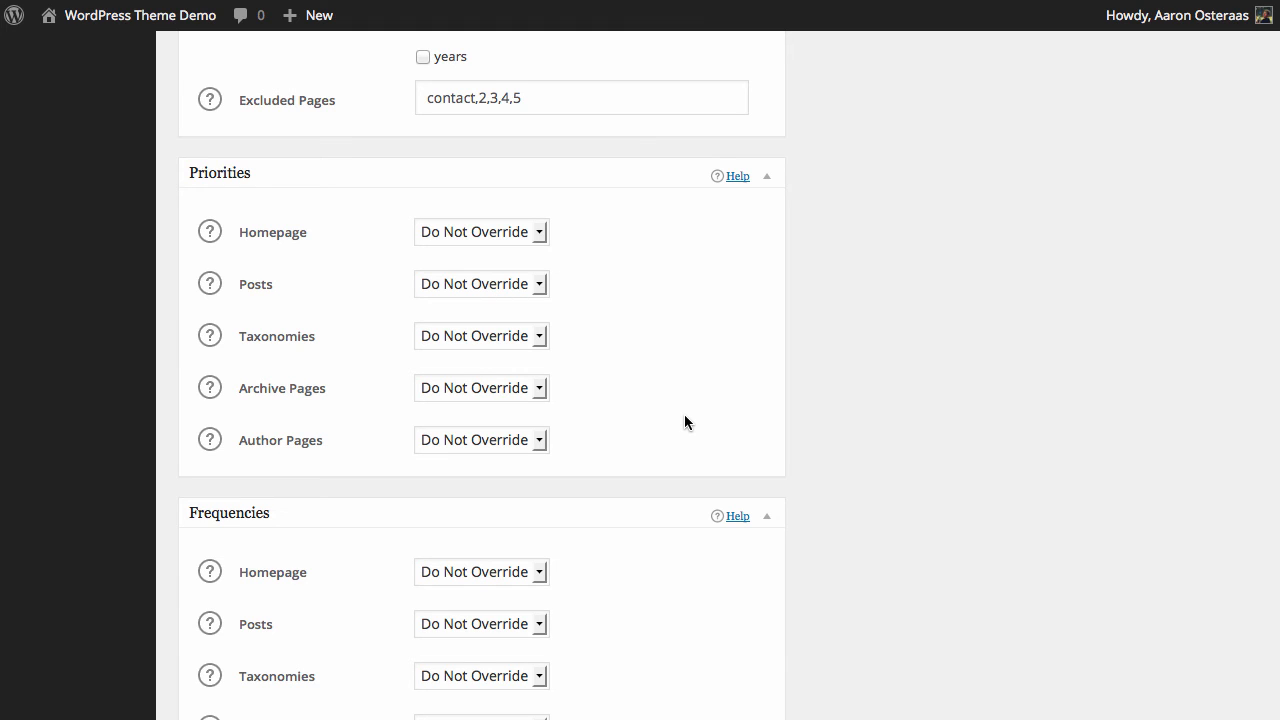
mouse_move(530, 444)
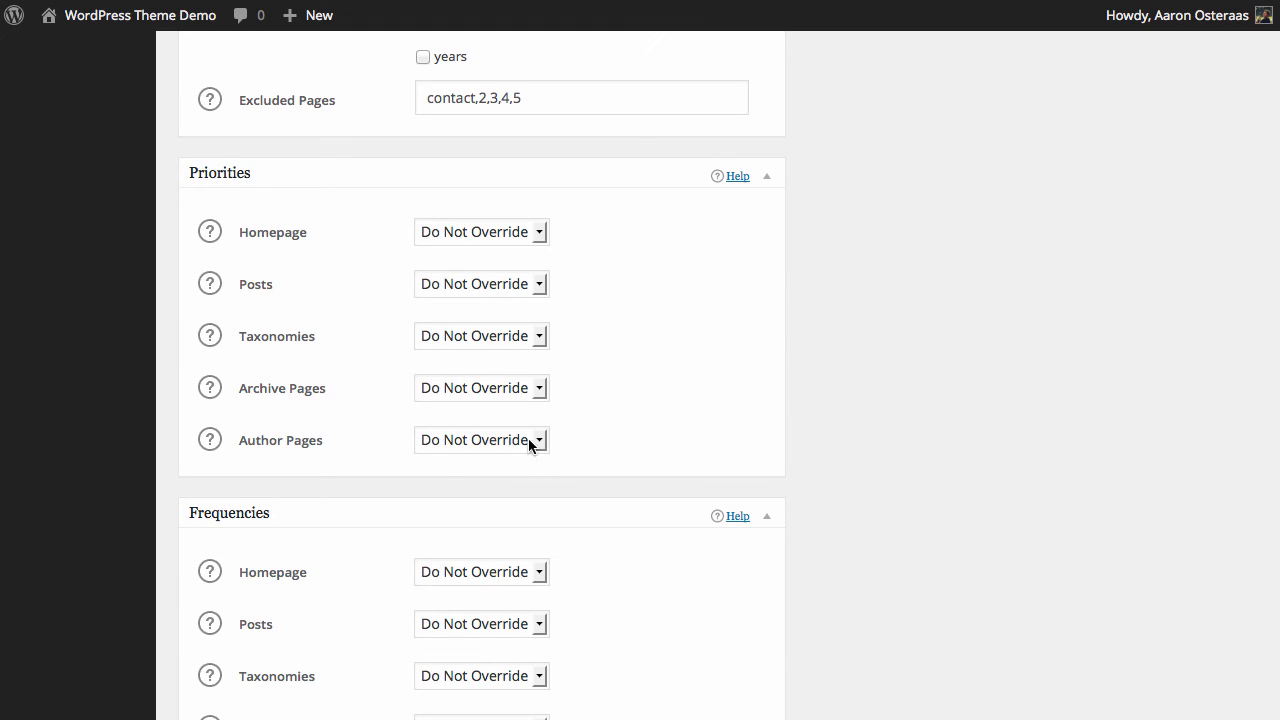
- Update the sitemap so the options-updated notice and search-engine status log appear
scroll("down", 3)
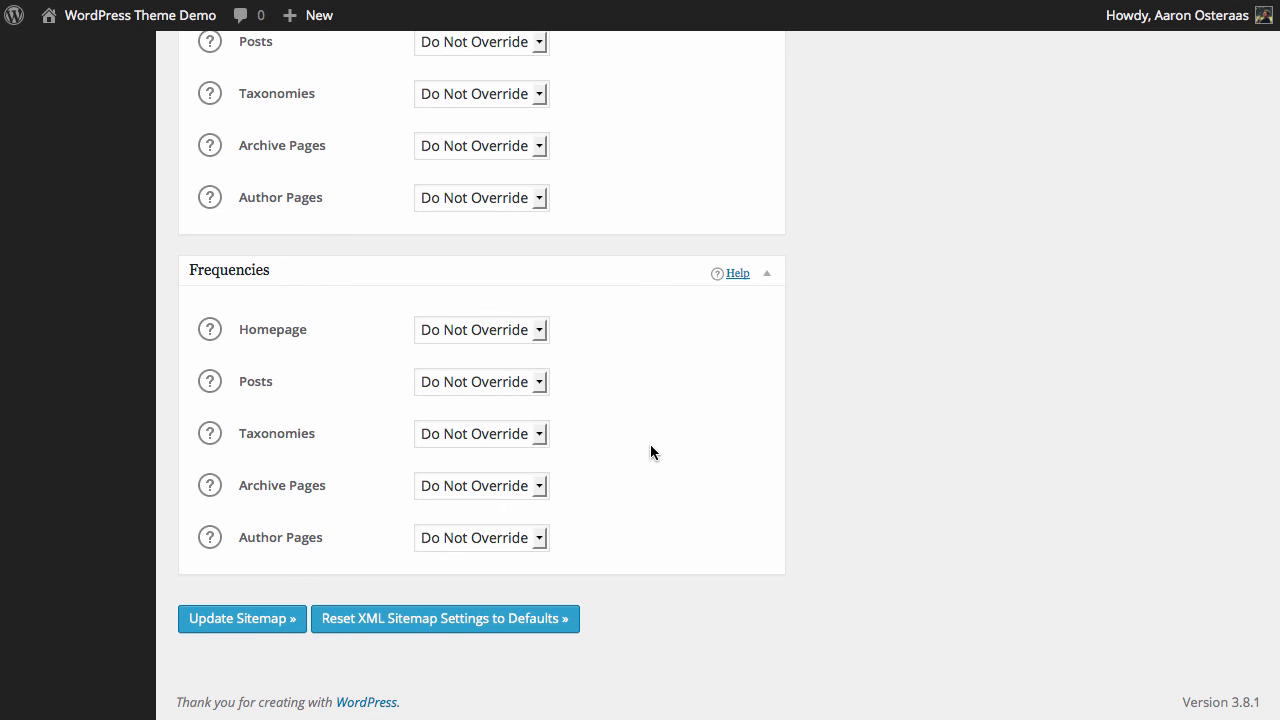
left_click(240, 618)
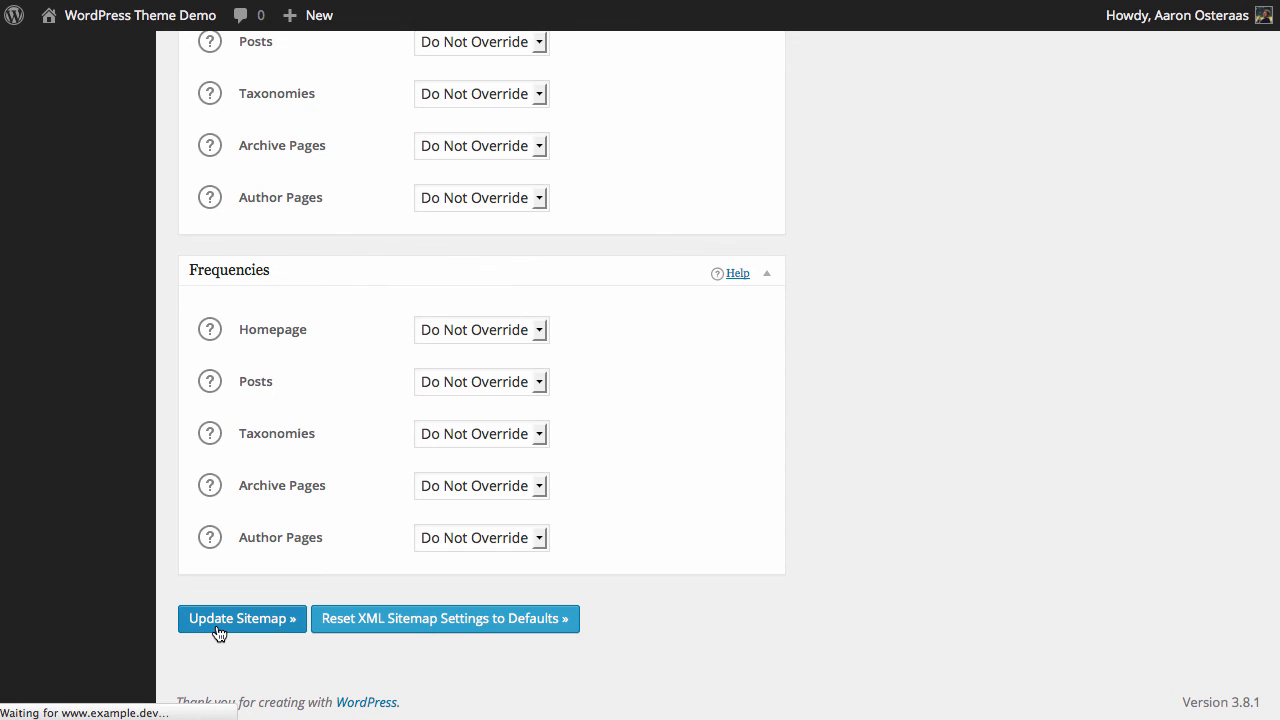
left_click(240, 618)
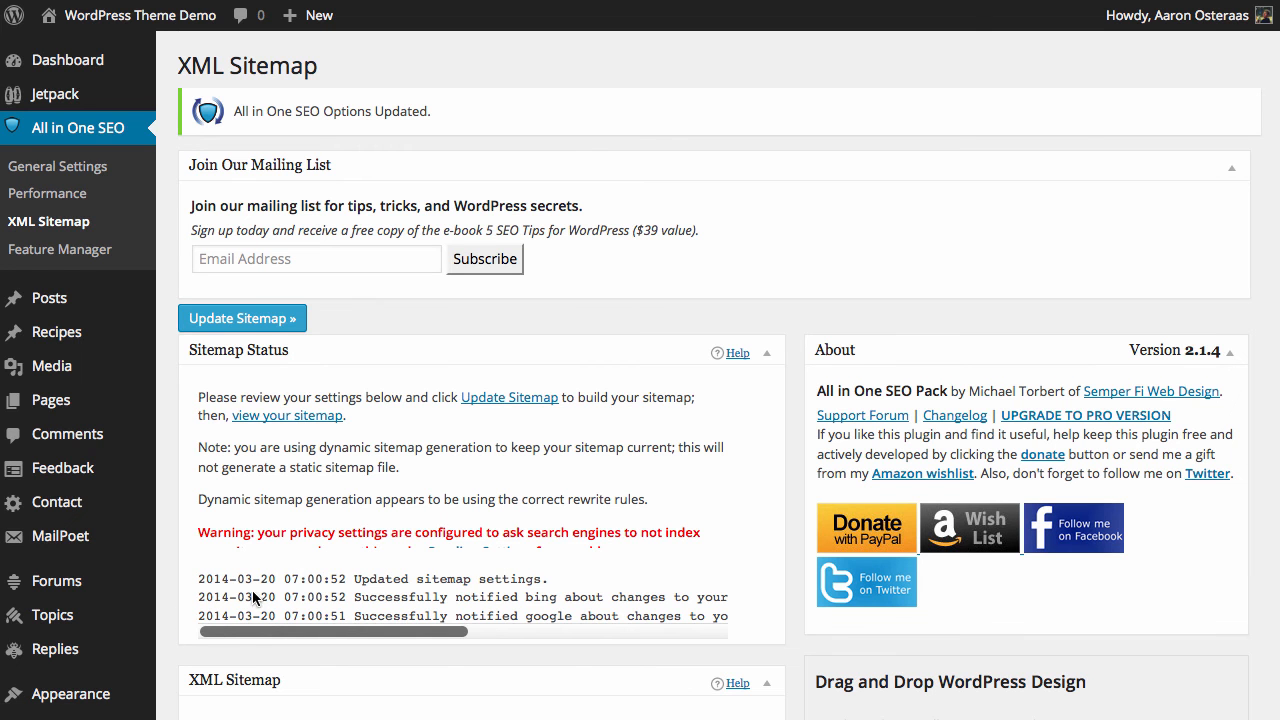